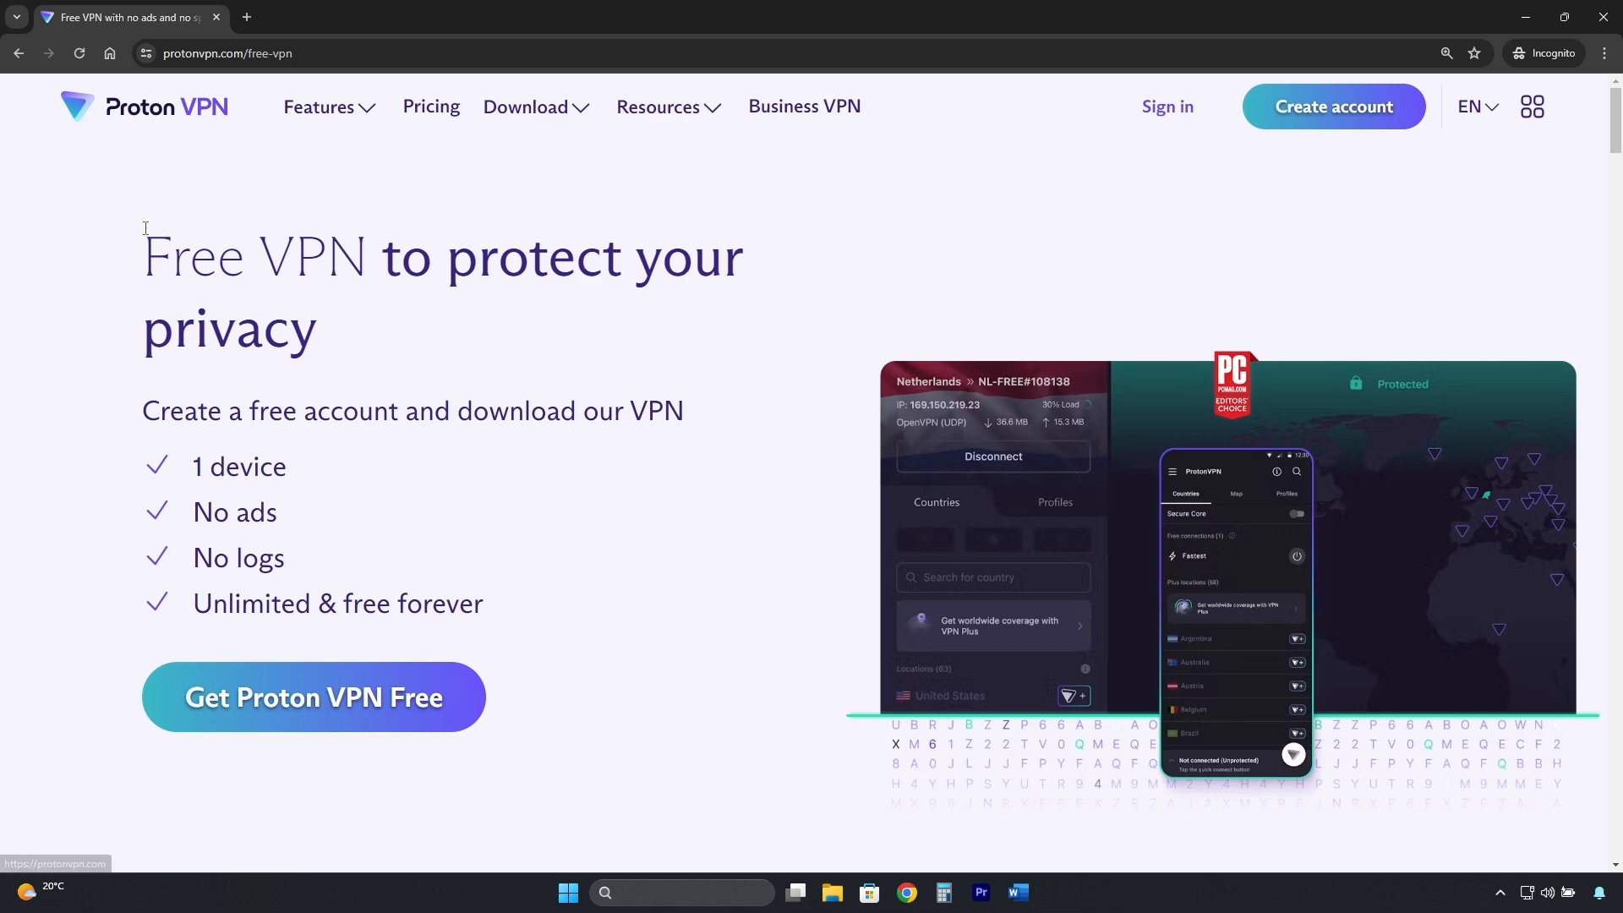
Create a free Proton VPN account with the email and download the Windows client
{"action": "double_click", "coordinate": [233, 512]}
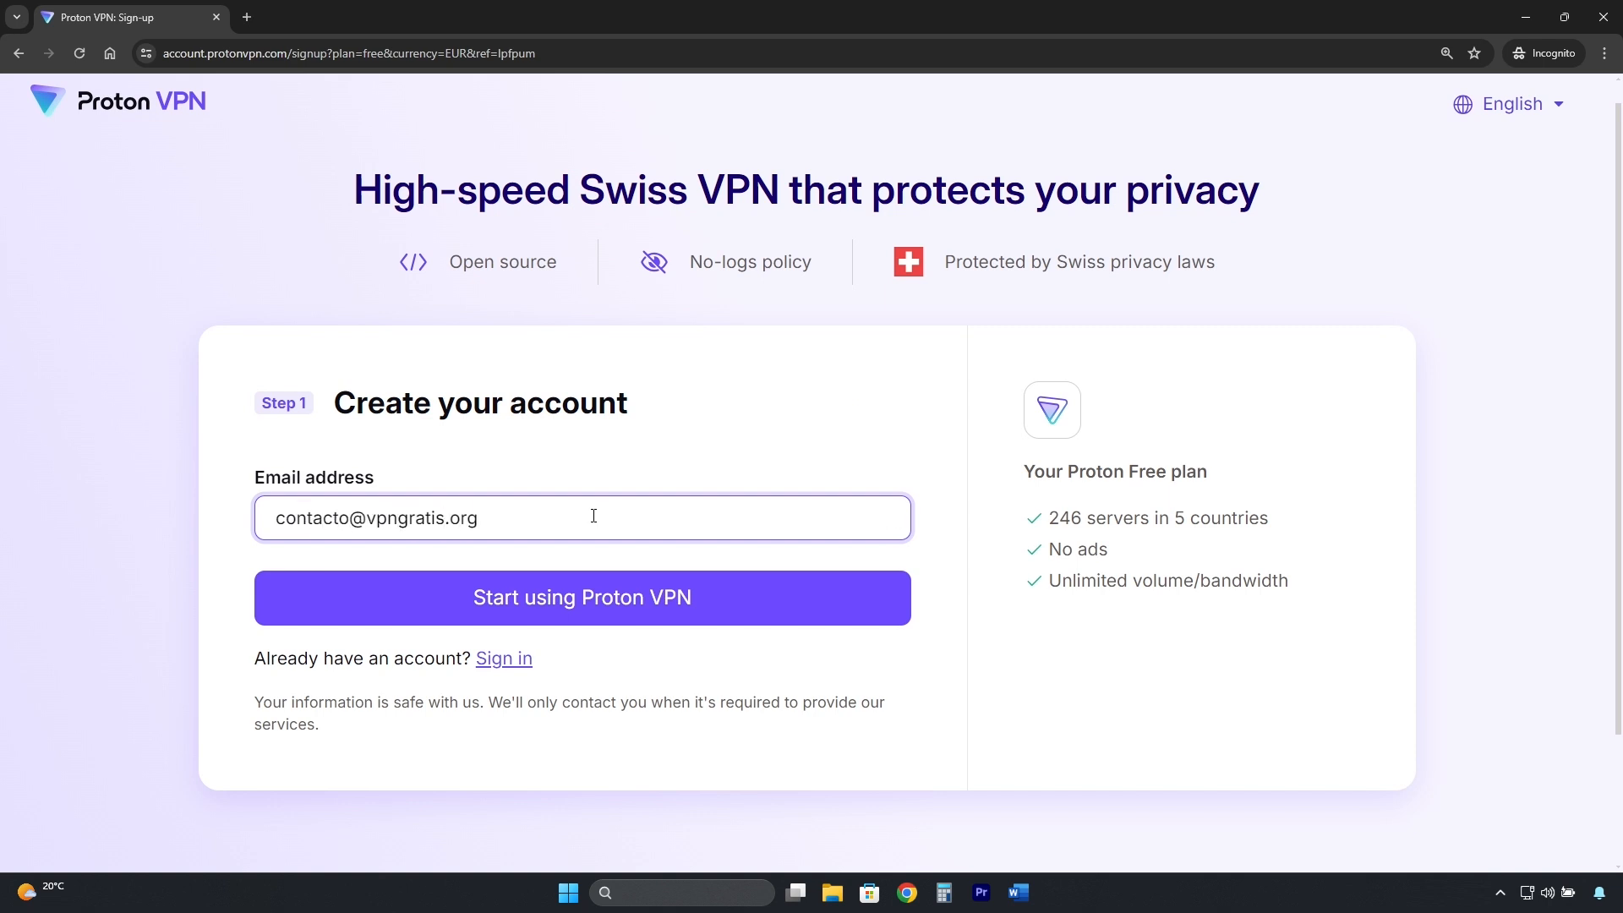
{"action": "left_click", "coordinate": [581, 598]}
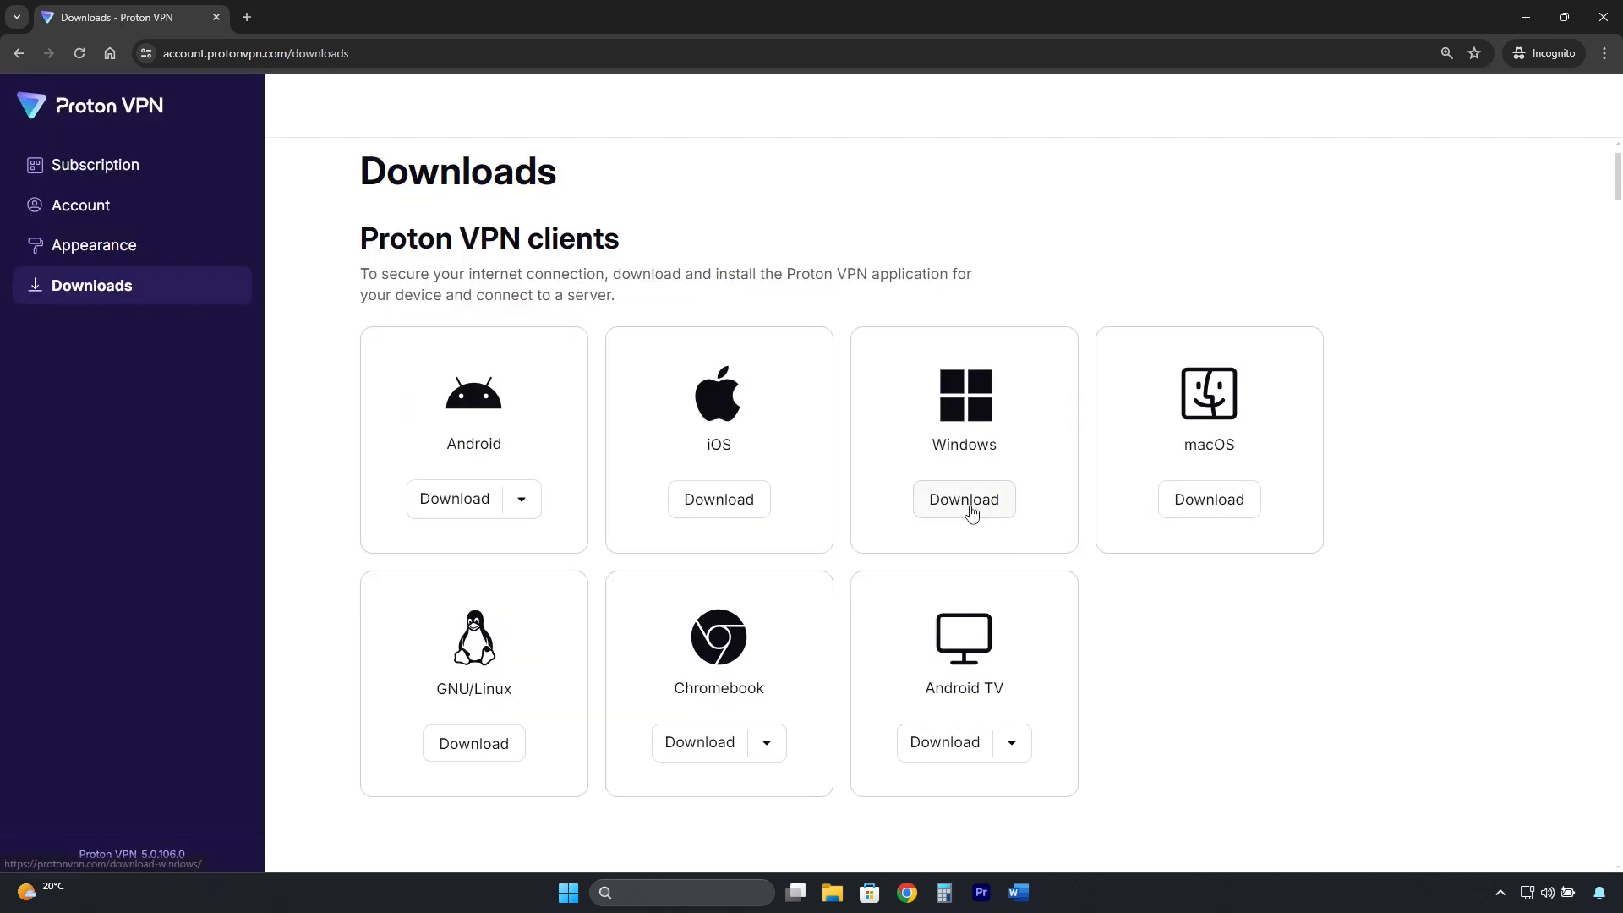
{"action": "left_click", "coordinate": [963, 499]}
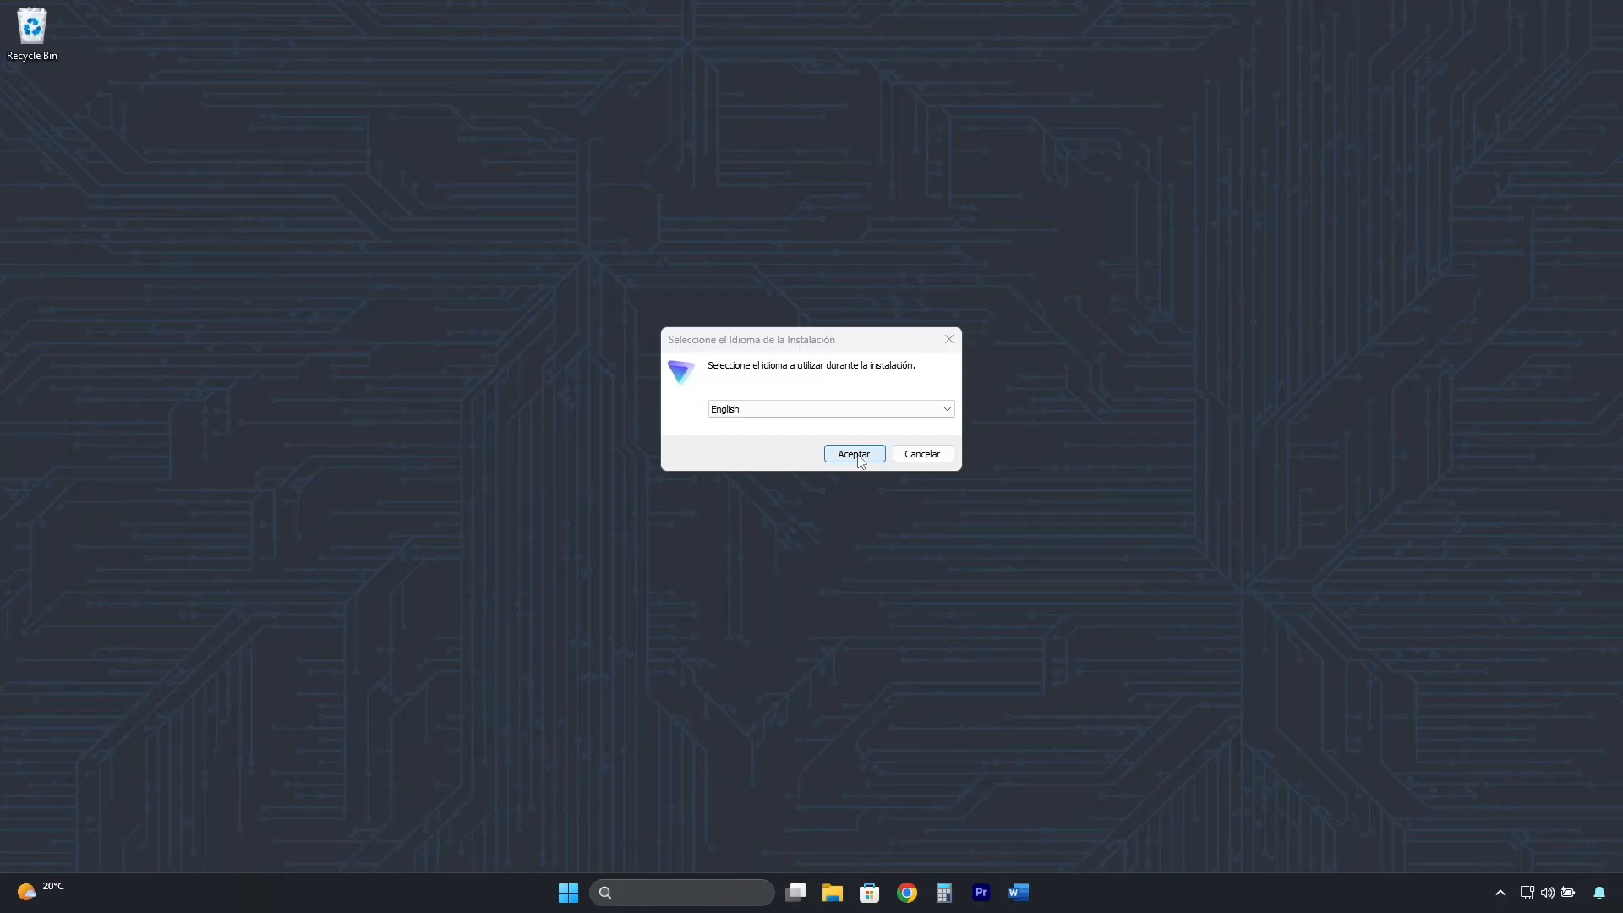
{"action": "left_click", "coordinate": [854, 453]}
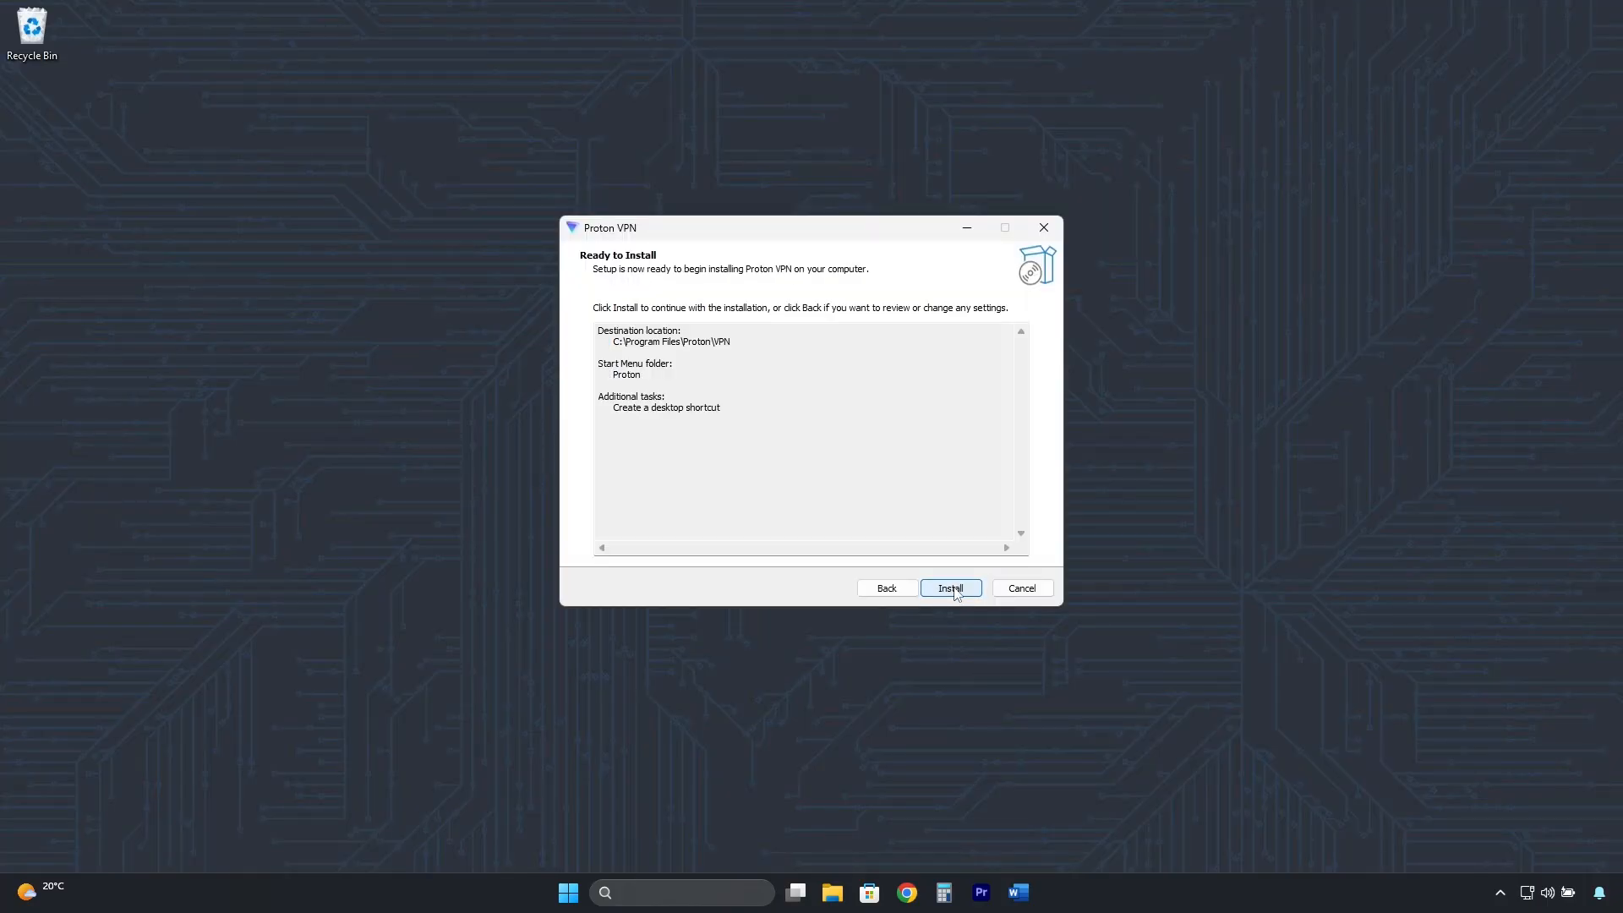
{"action": "left_click", "coordinate": [950, 588]}
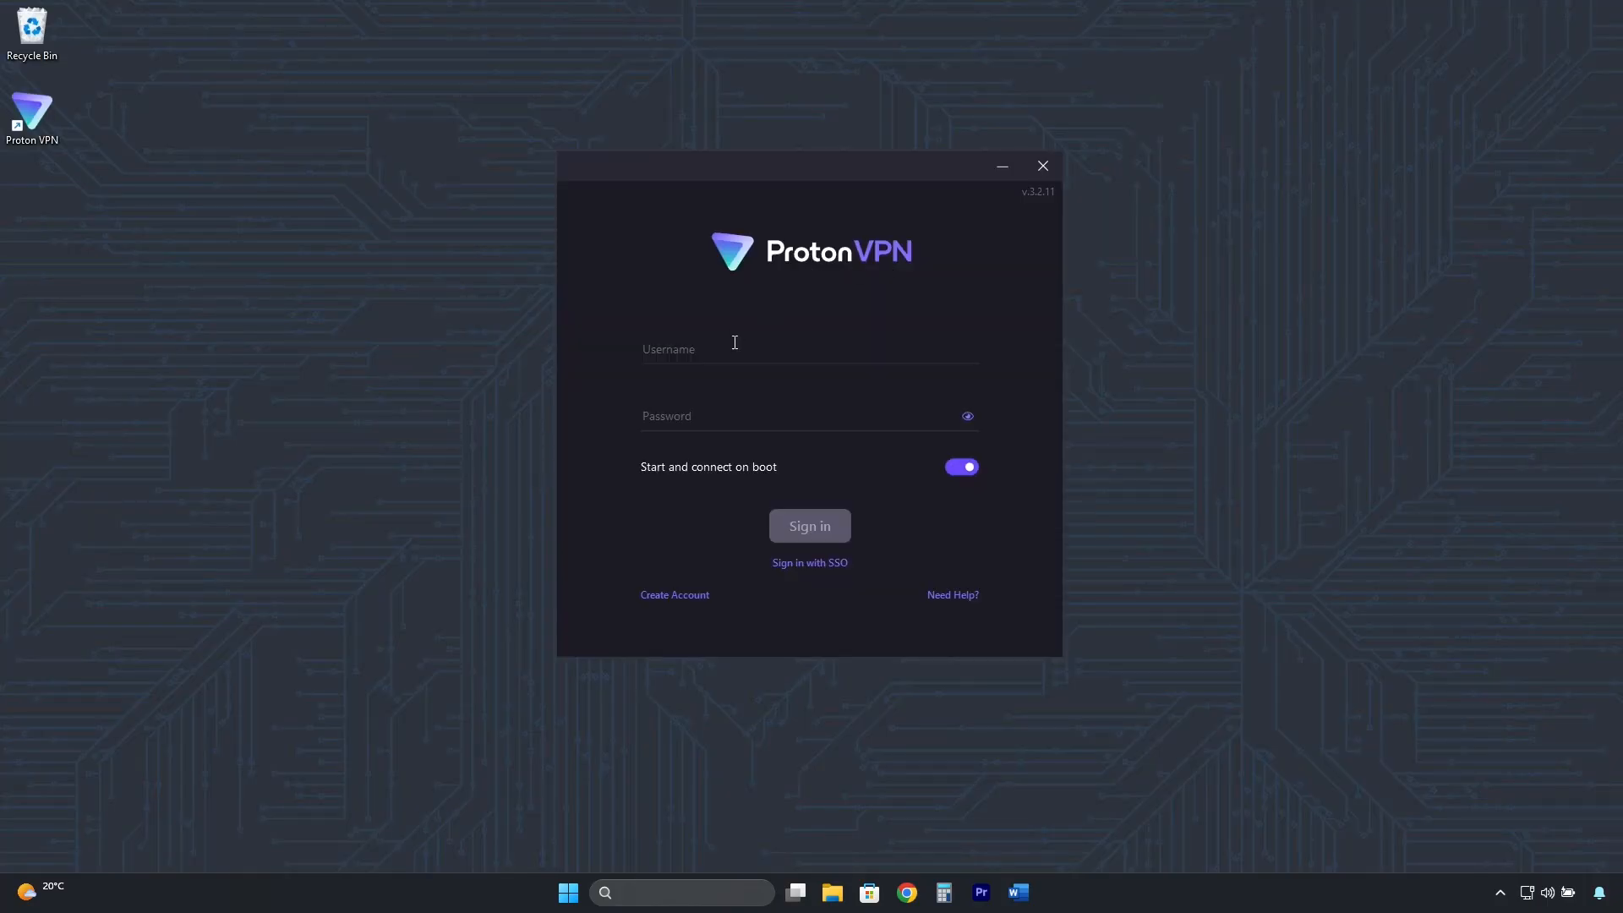
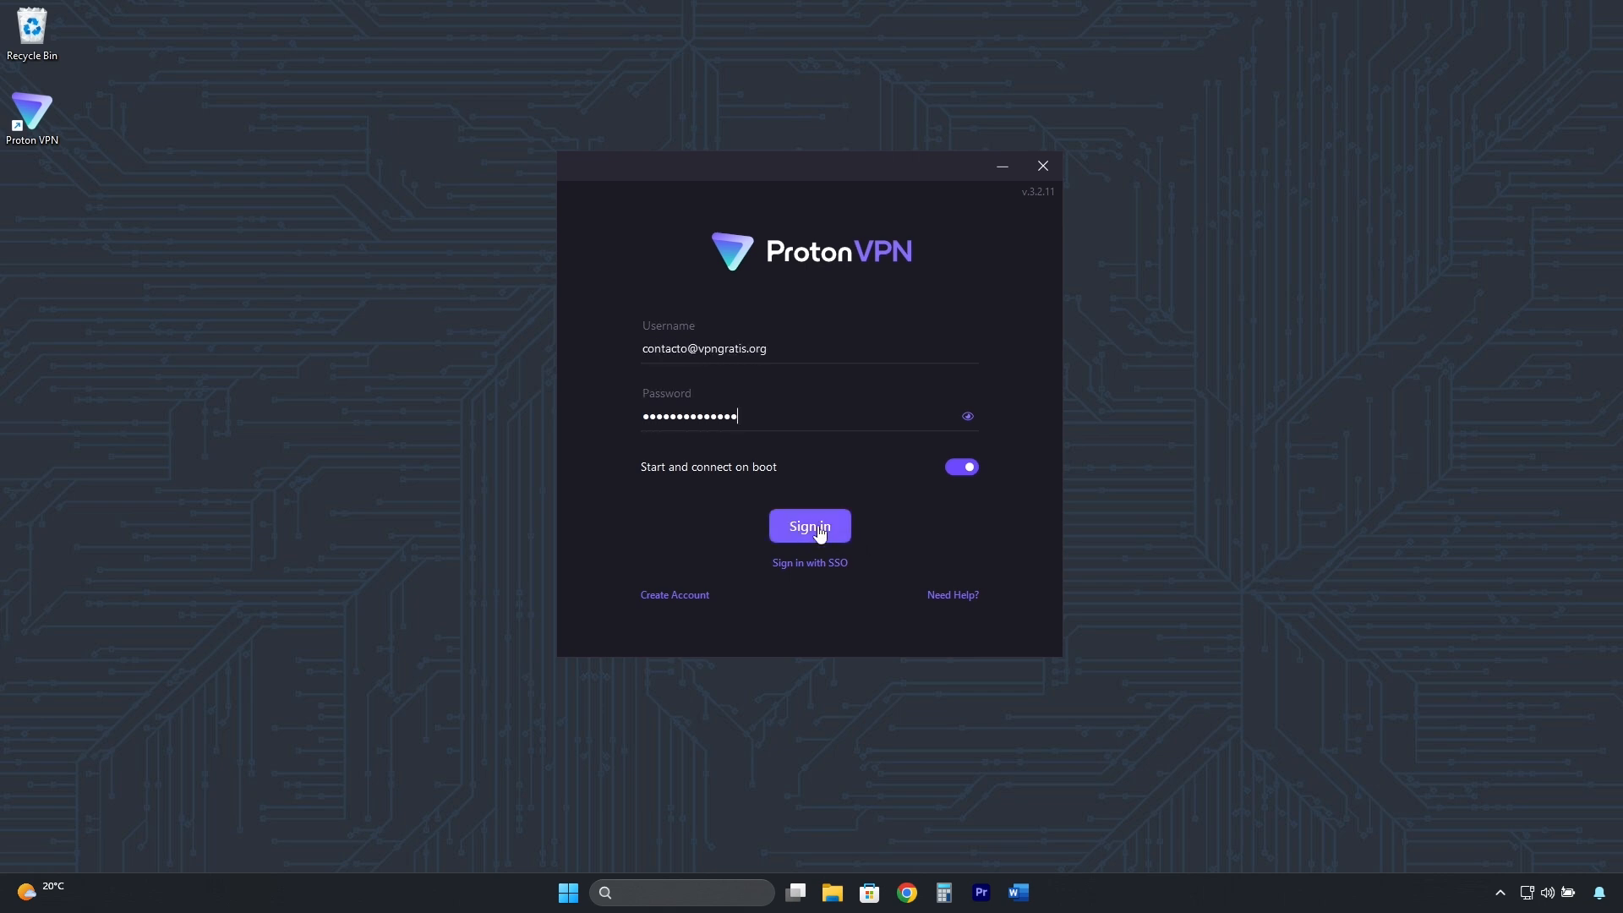
{"action": "left_click", "coordinate": [809, 526]}
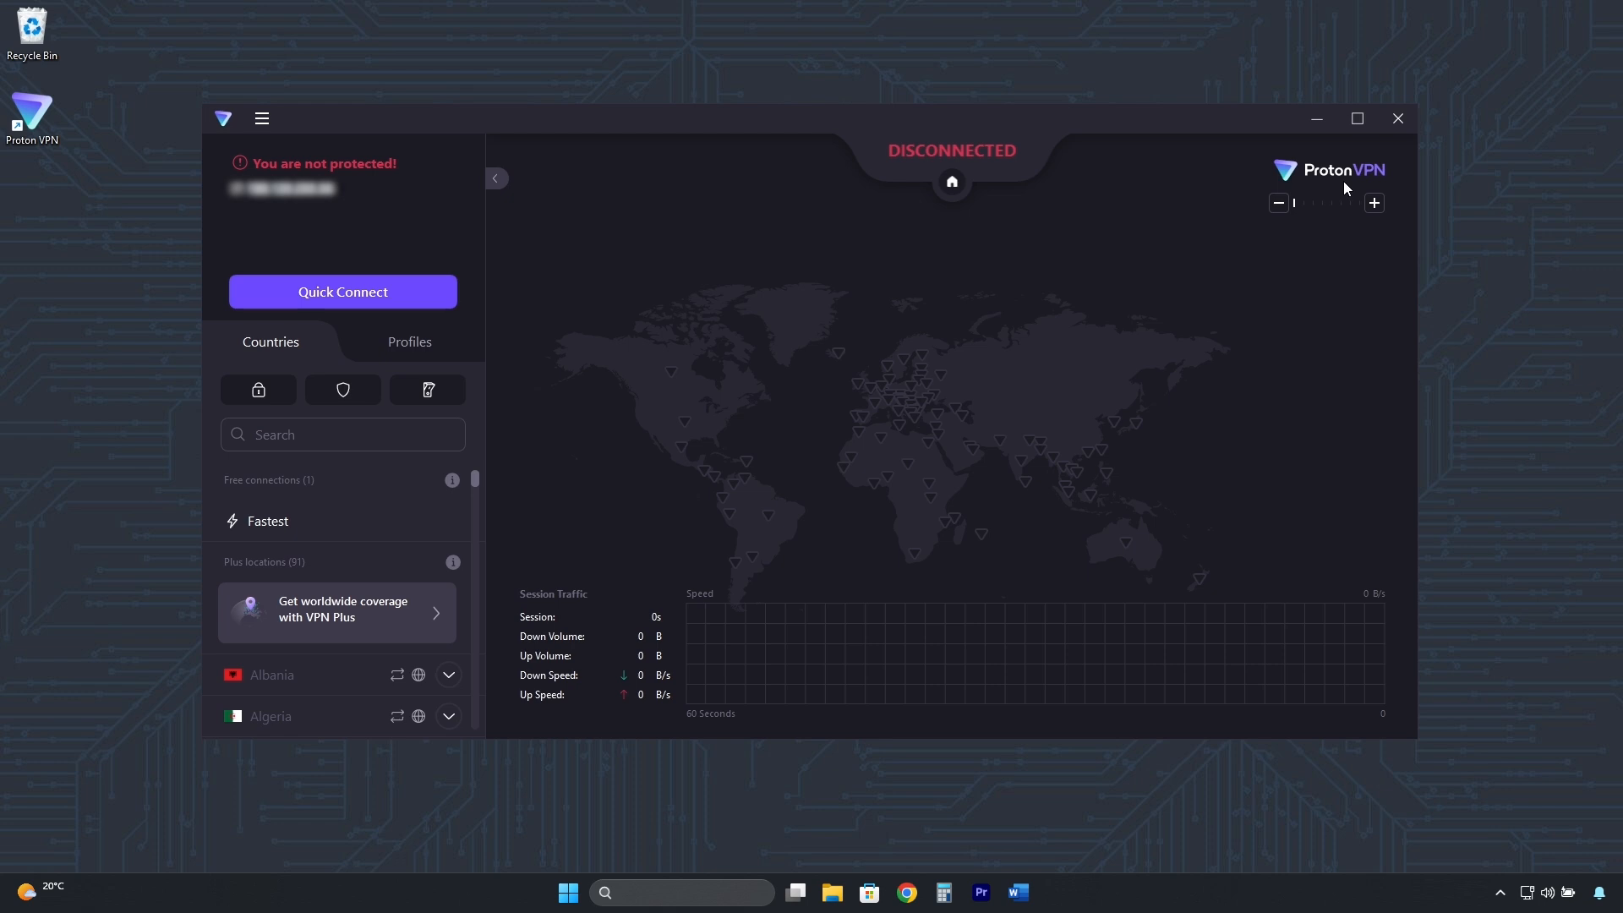
{"action": "mouse_move", "coordinate": [984, 311]}
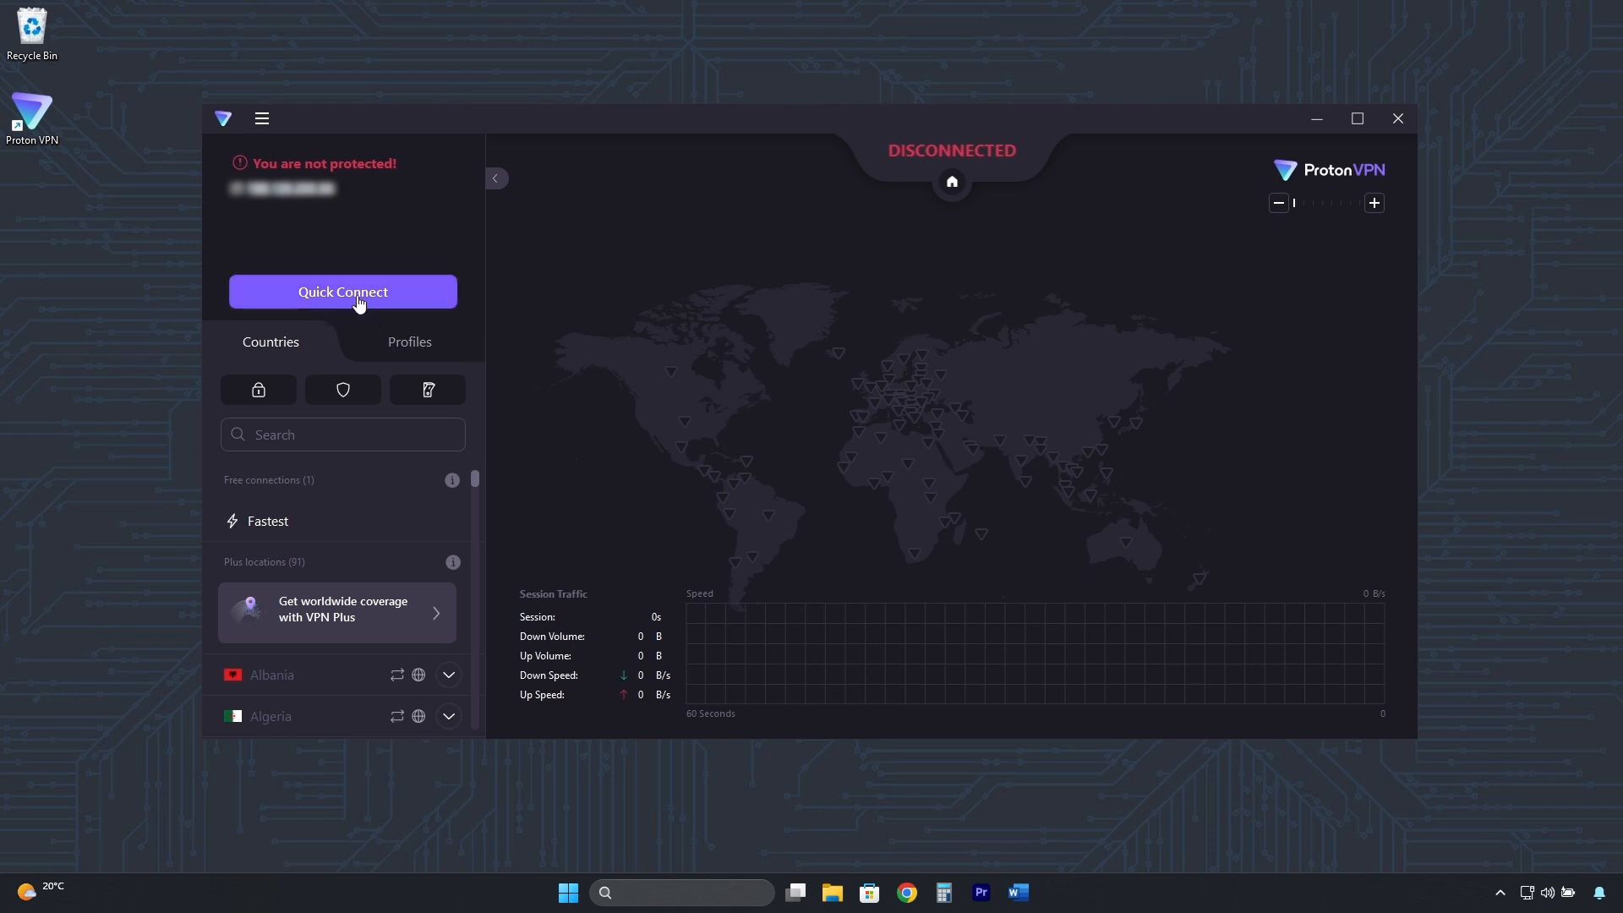
Quick-connect to a free United States server, review the five free locations, then go to change server
{"action": "left_click", "coordinate": [342, 291]}
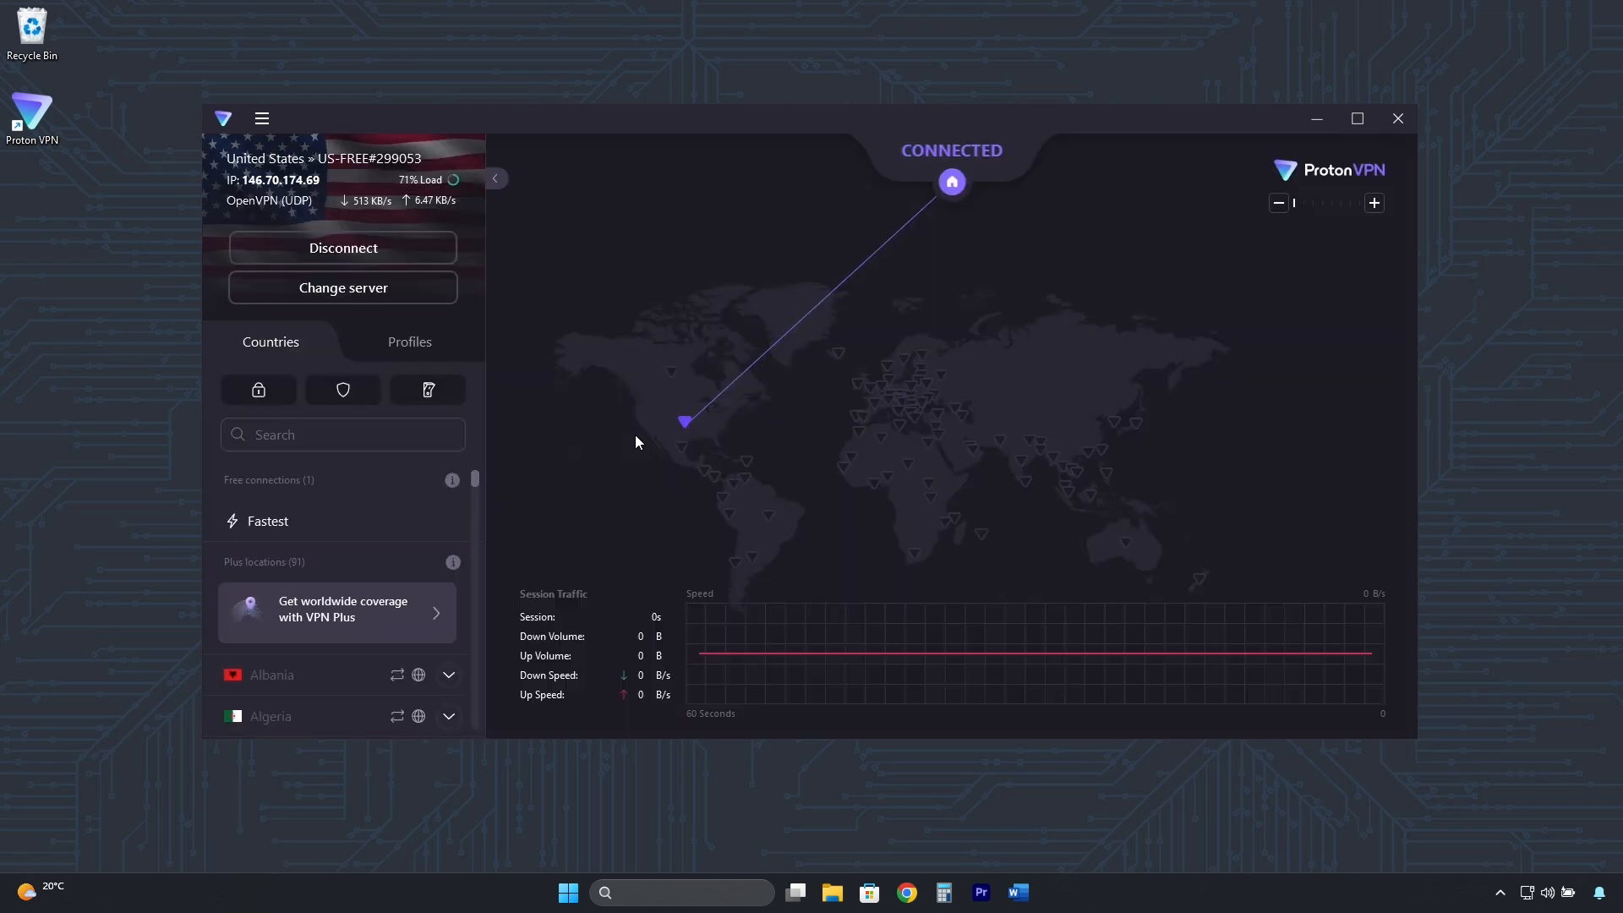
{"action": "left_click", "coordinate": [451, 480]}
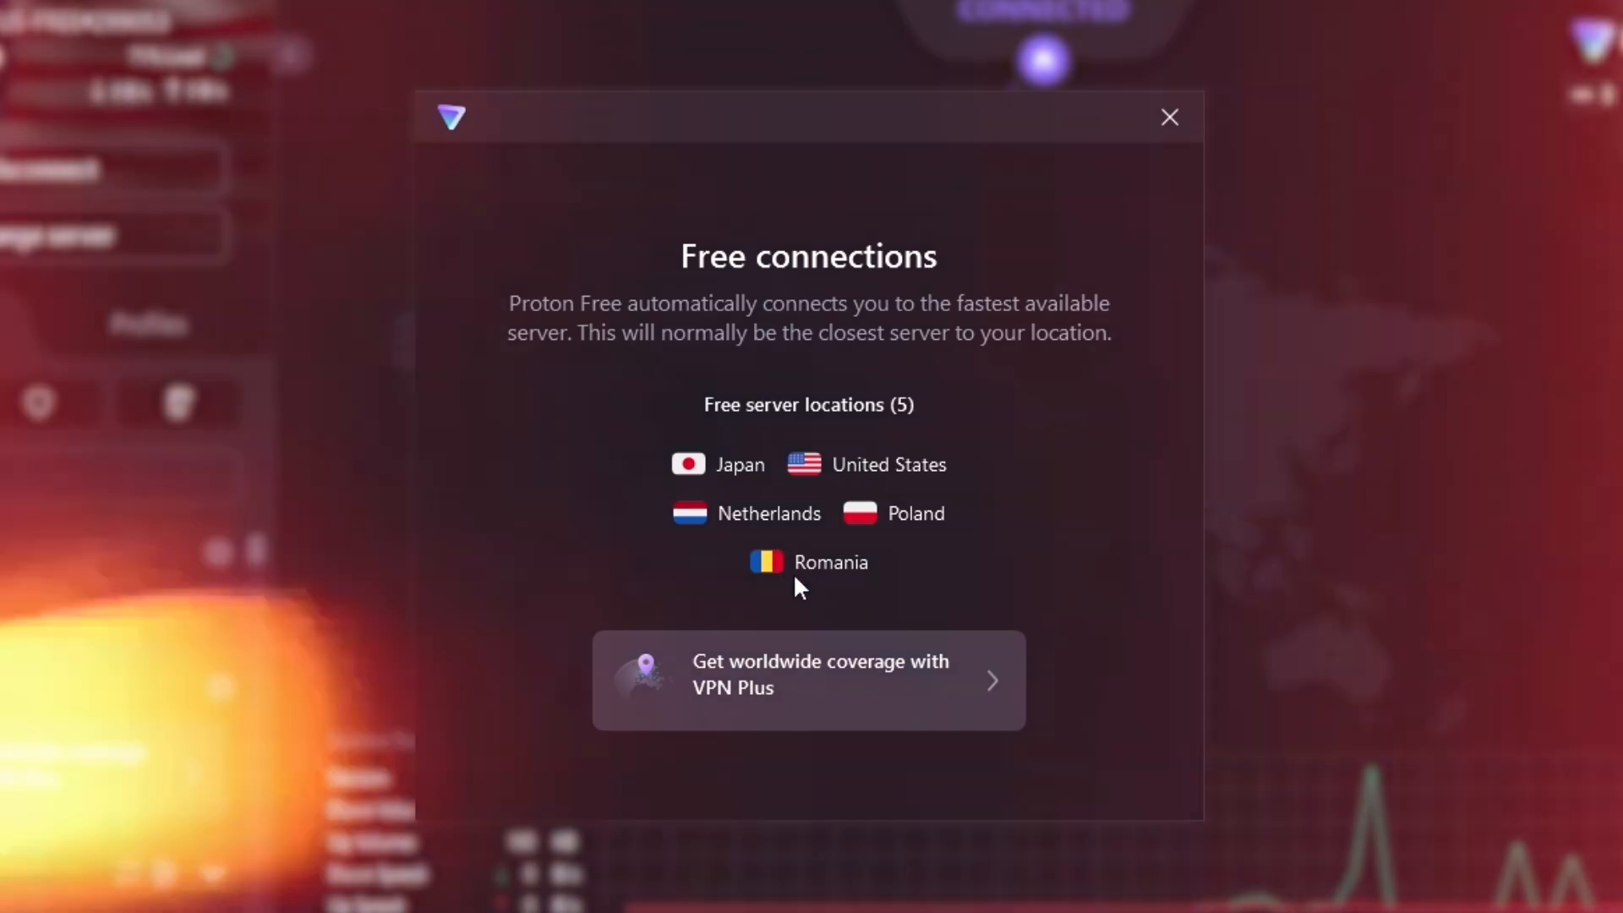
{"action": "left_click", "coordinate": [1170, 117]}
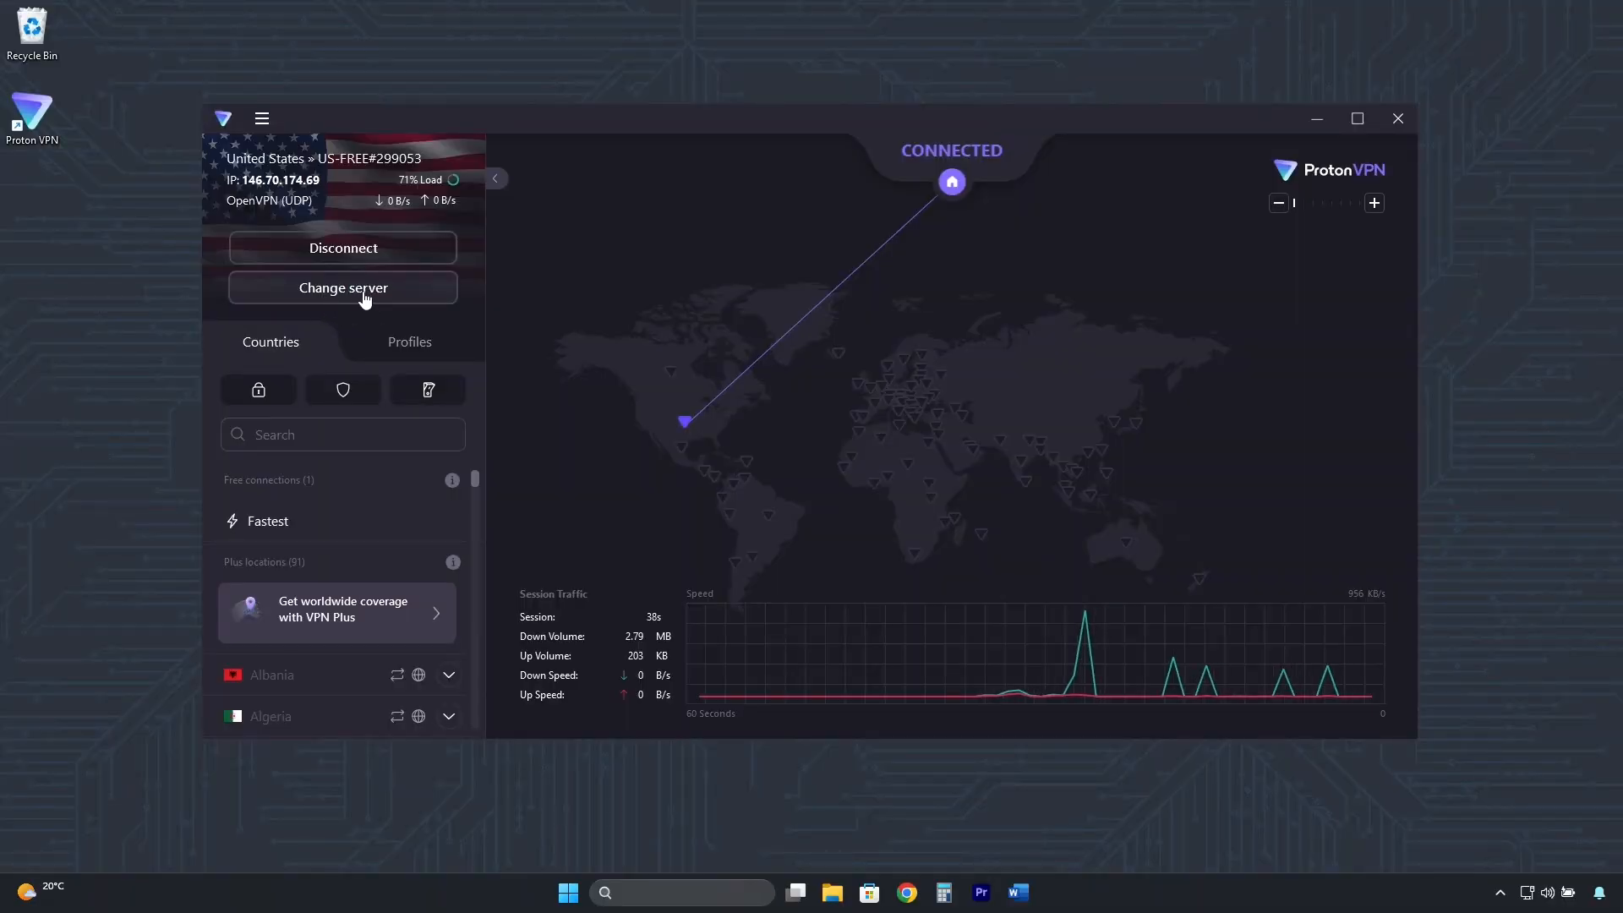
{"action": "left_click", "coordinate": [341, 287]}
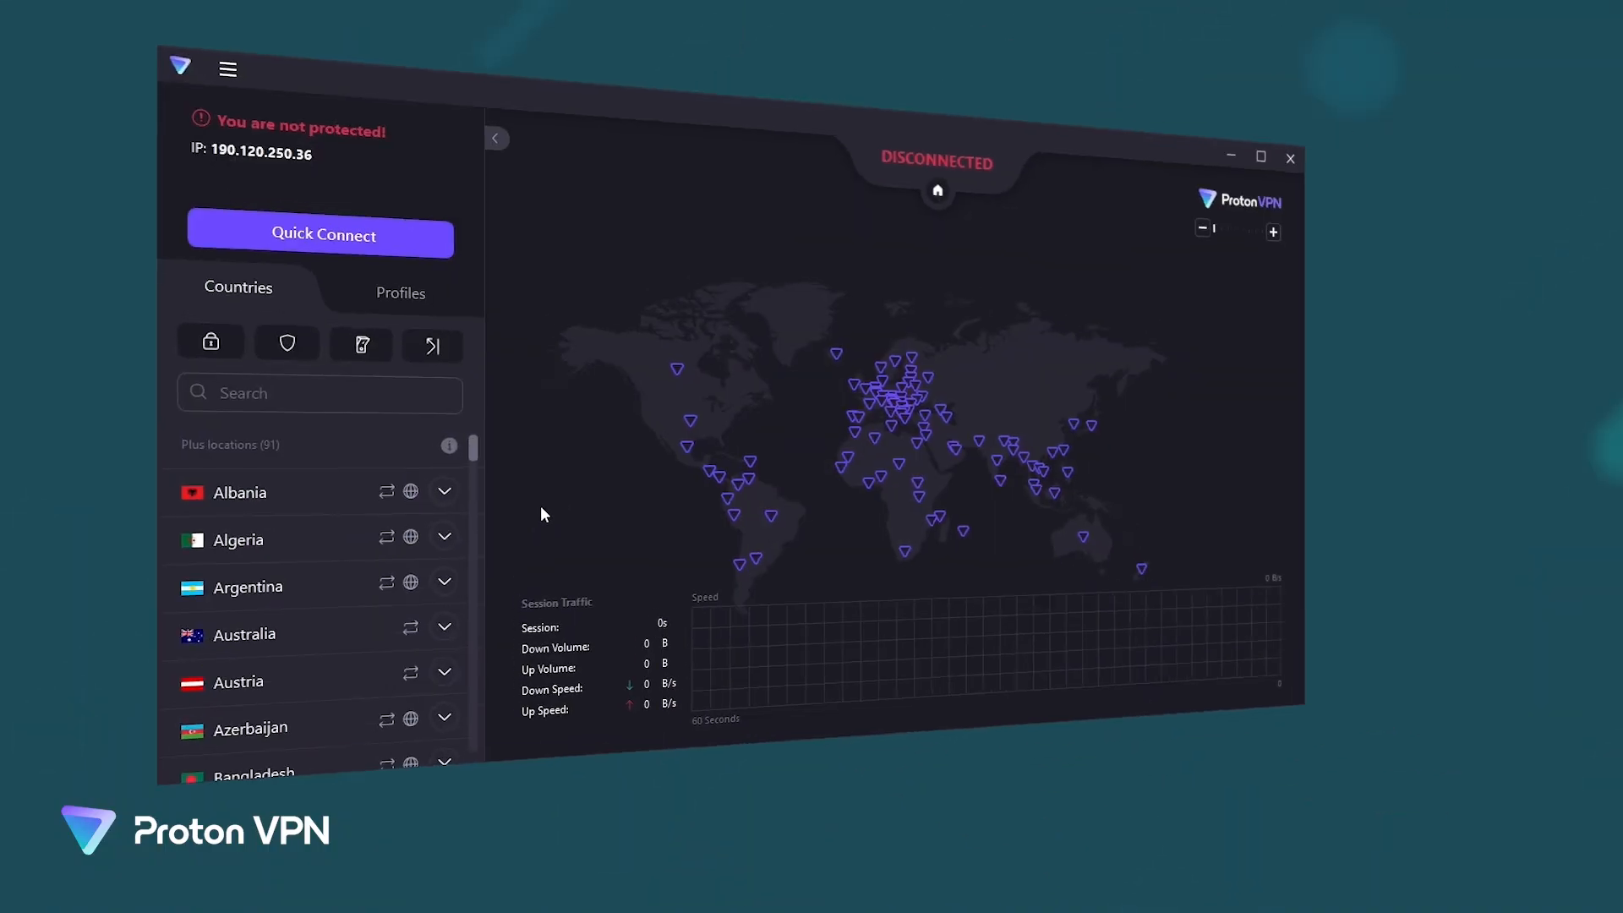
{"action": "left_click", "coordinate": [285, 343]}
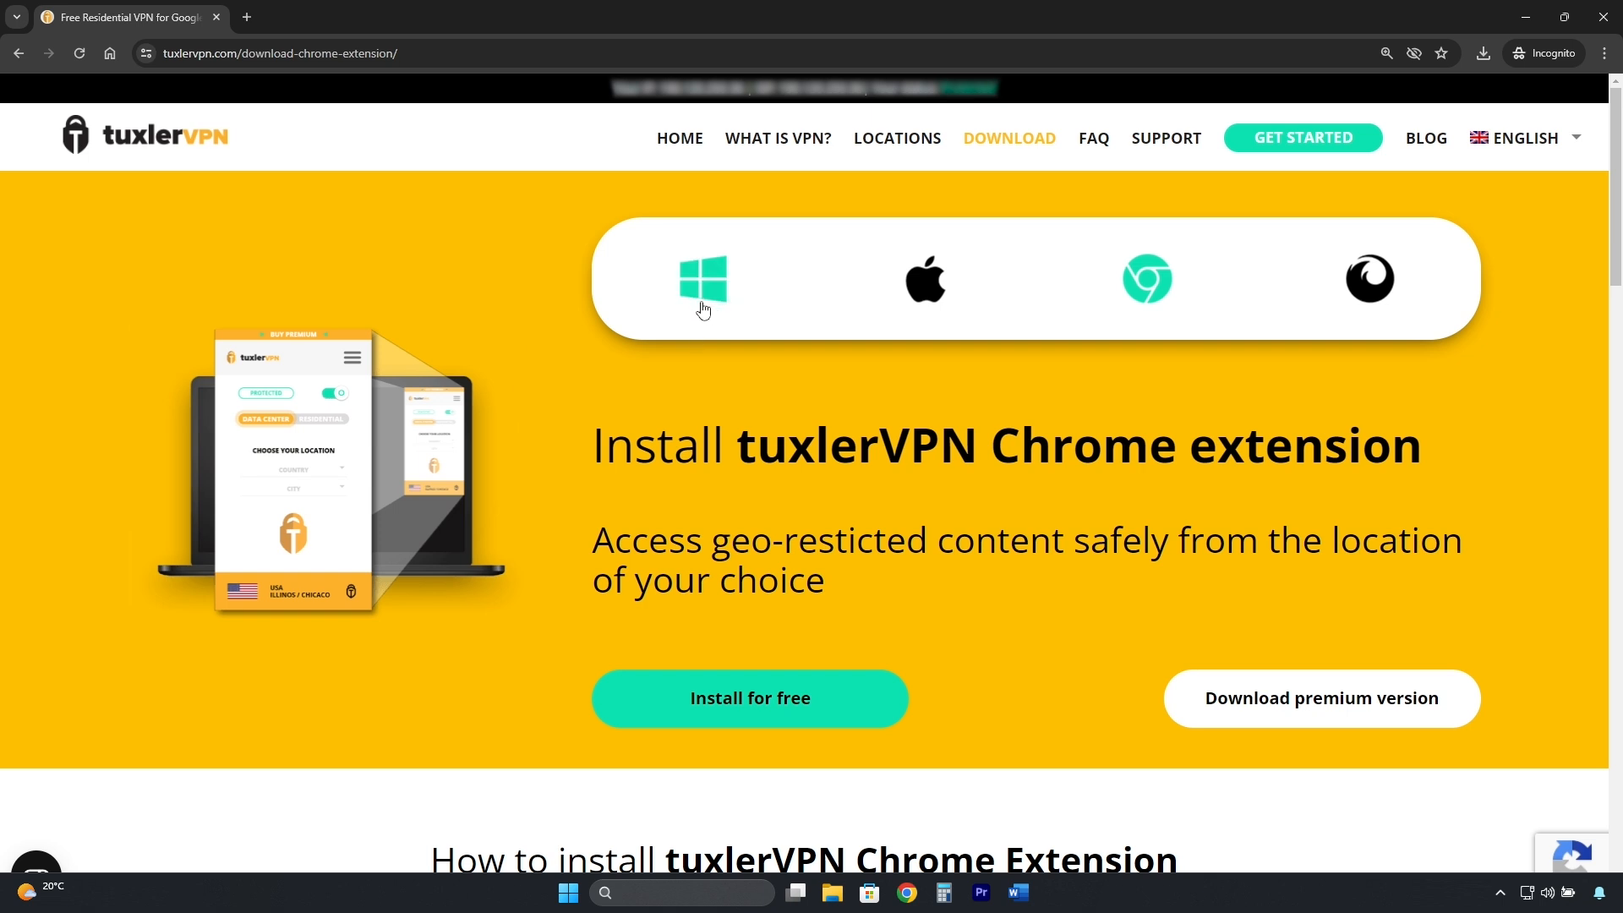
Download the free tuxlerVPN installer for Windows
{"action": "left_click", "coordinate": [703, 281]}
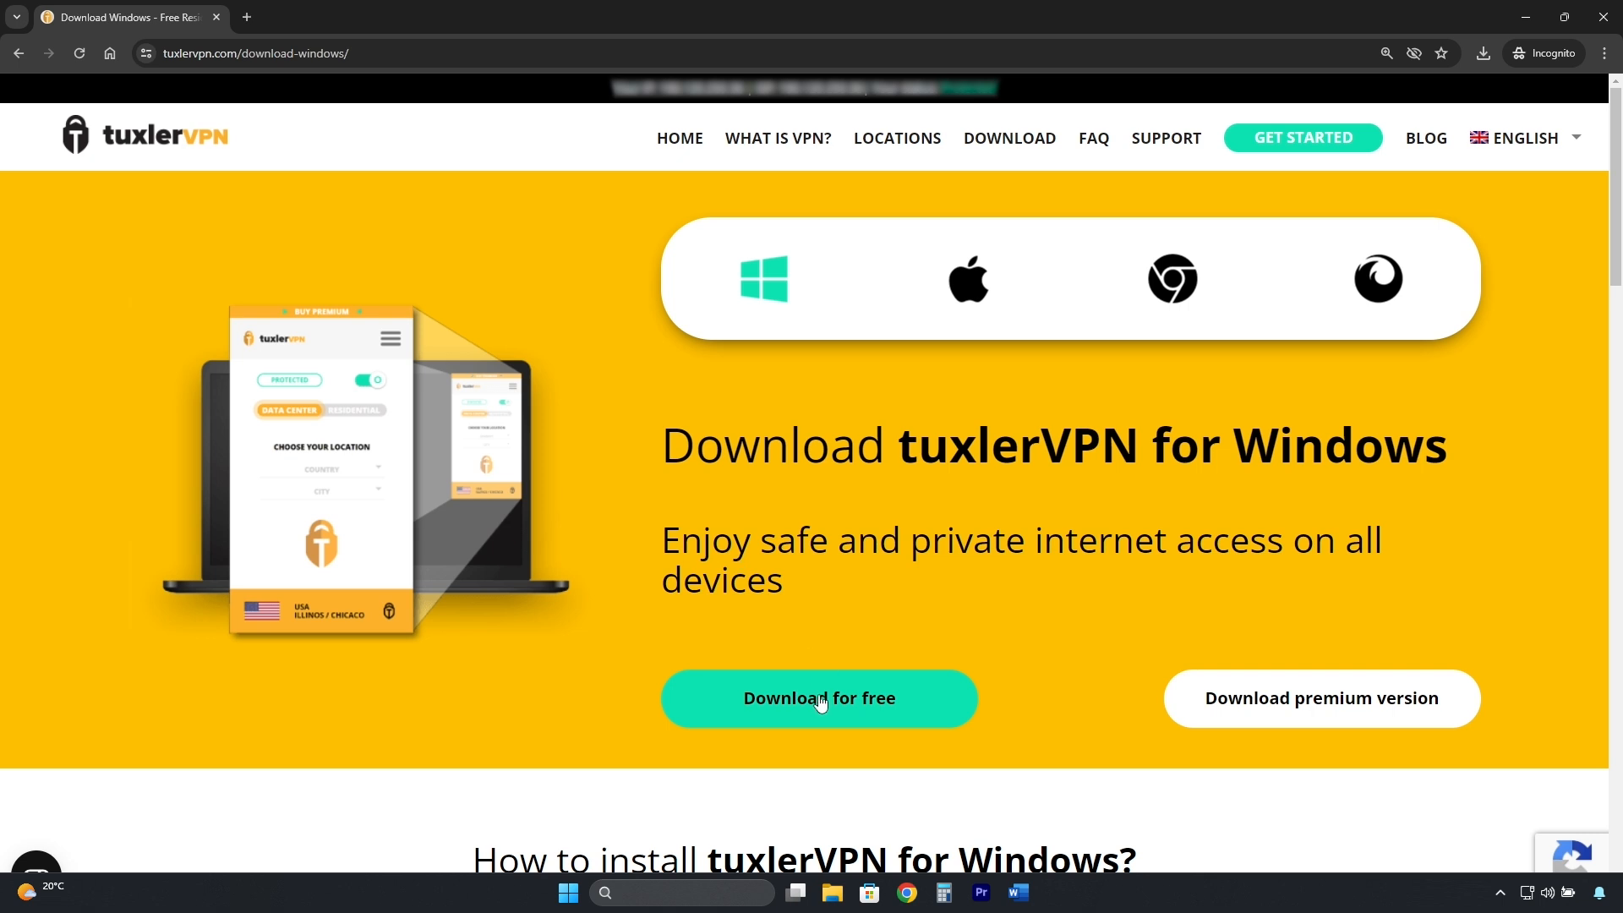
{"action": "left_click", "coordinate": [819, 698]}
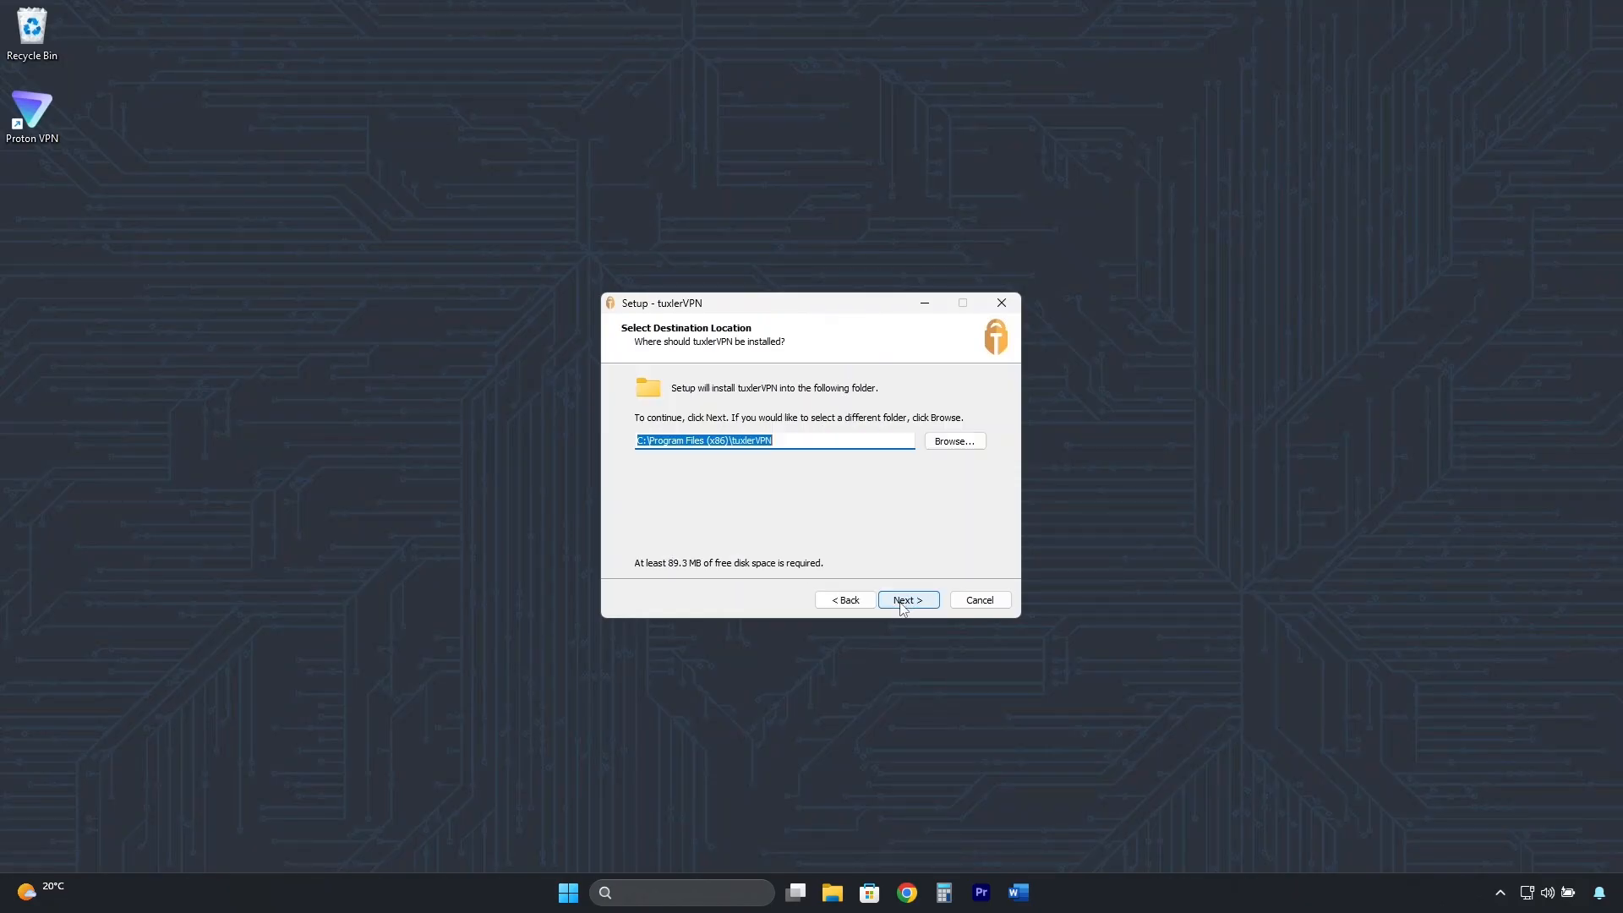
Install tuxlerVPN into the default Program Files folder and launch it
{"action": "left_click", "coordinate": [906, 598]}
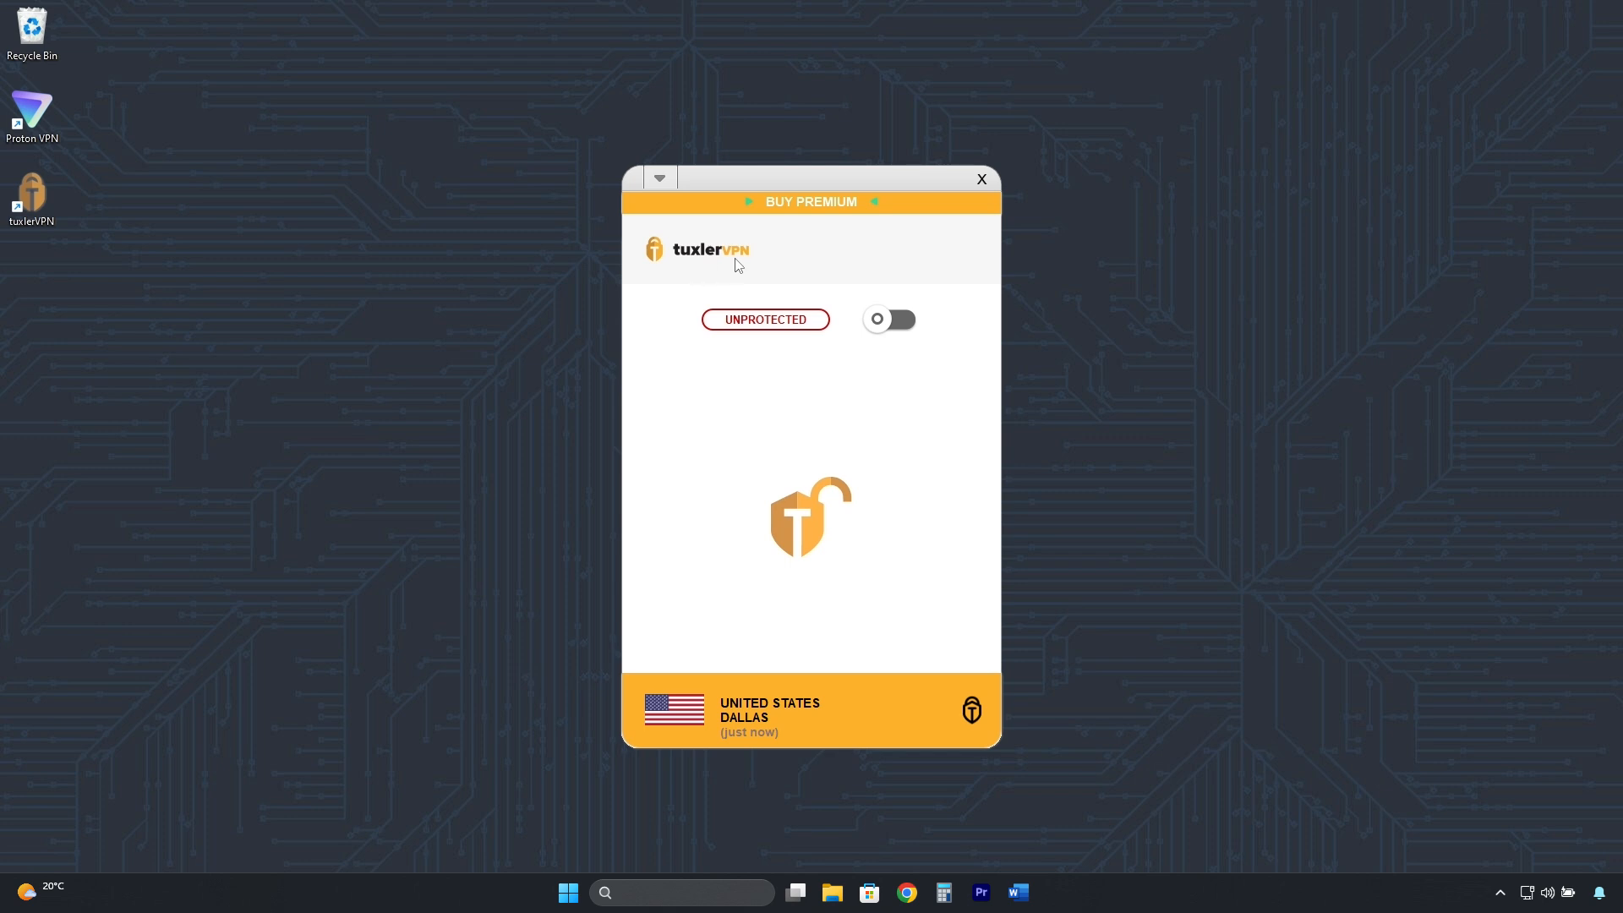
Turn protection on and connect through a Brazil, Salvador / Bahia residential location
{"action": "left_click", "coordinate": [889, 318]}
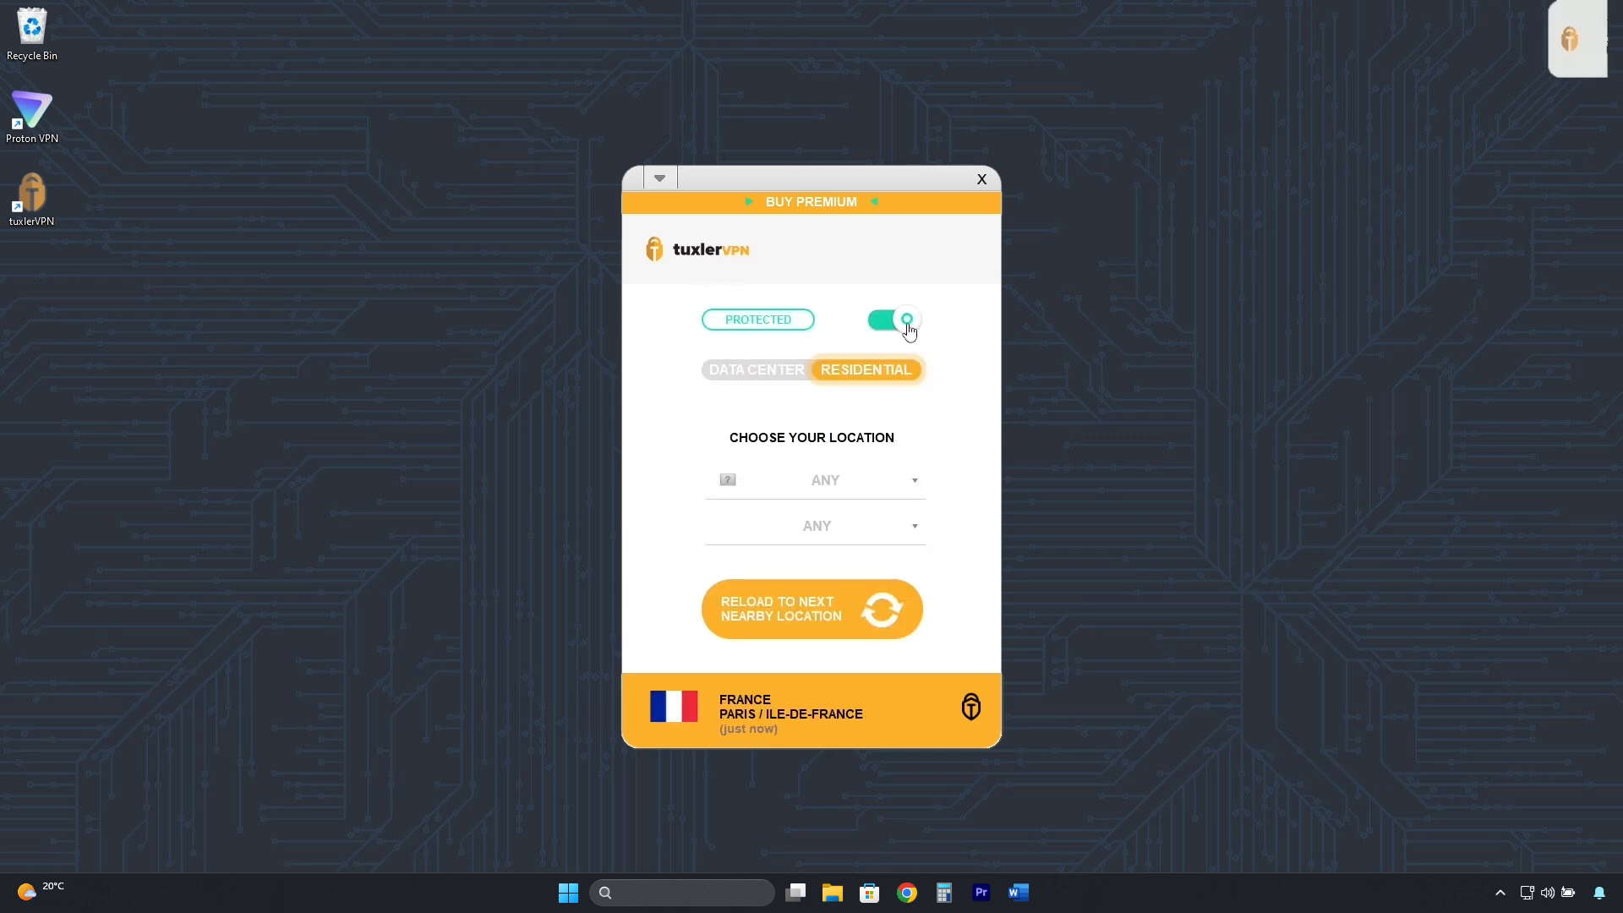
{"action": "left_click", "coordinate": [892, 318]}
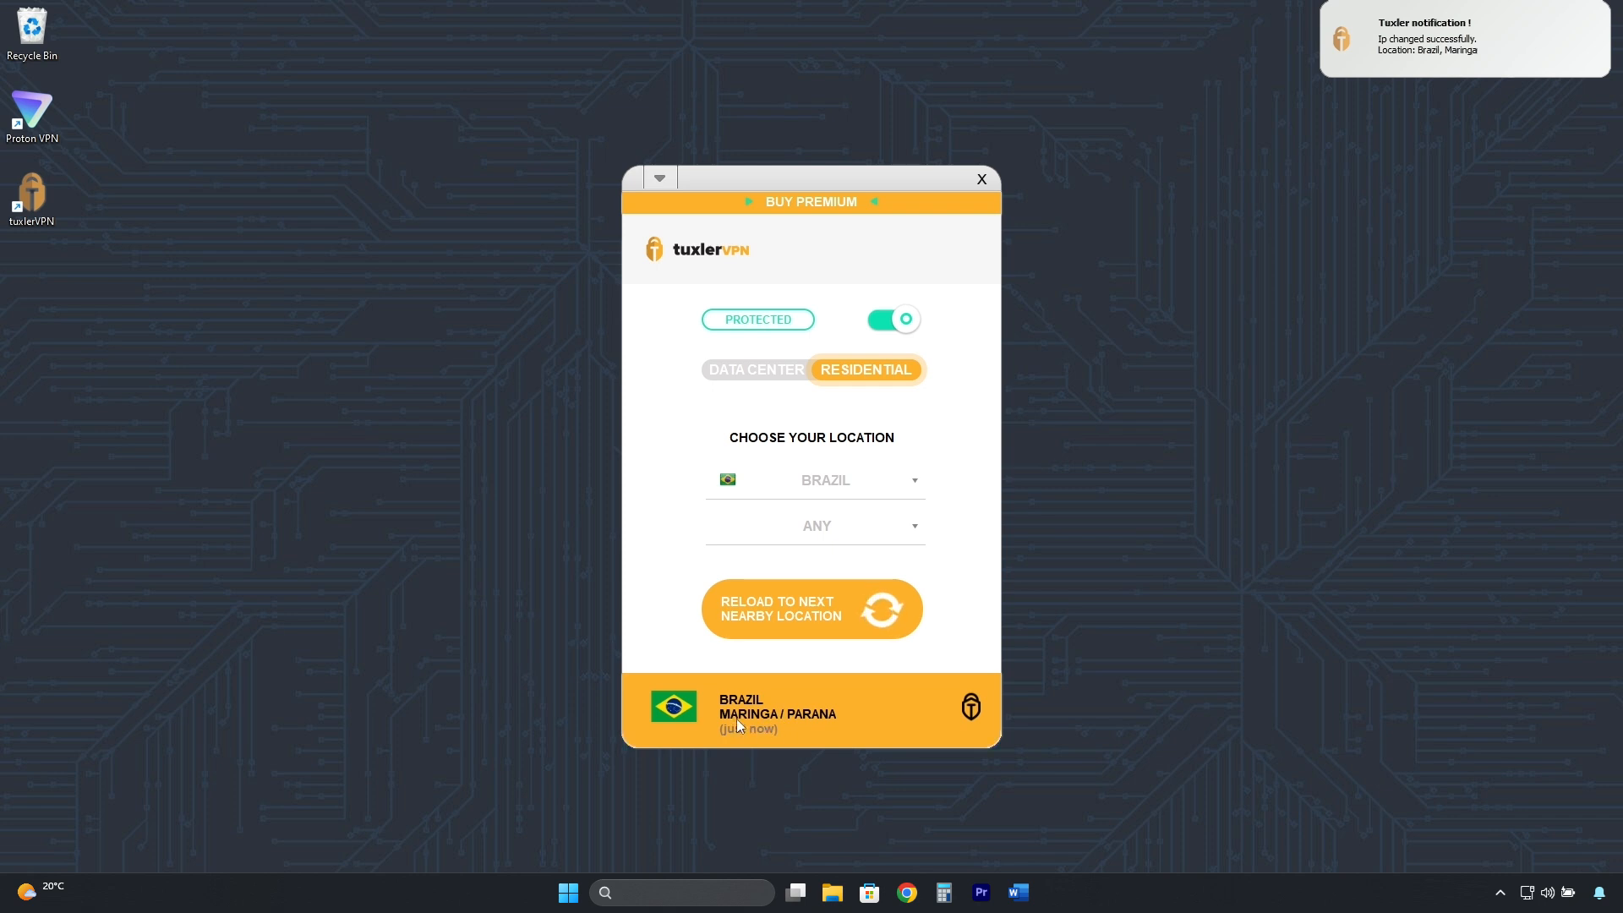
{"action": "left_click", "coordinate": [811, 609]}
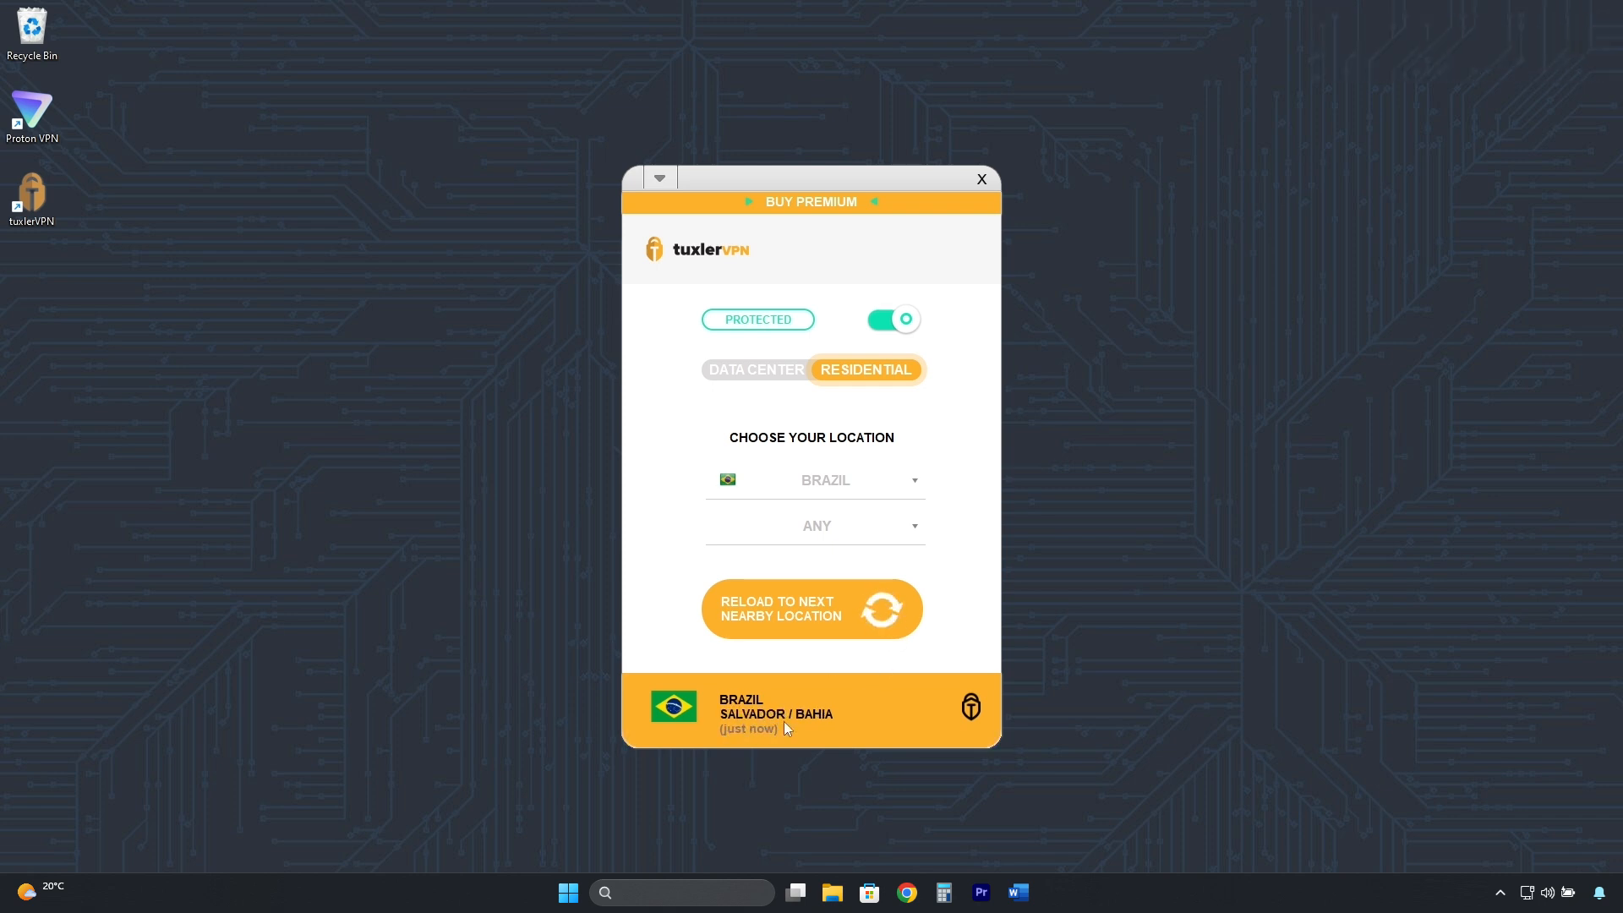
{"action": "left_click", "coordinate": [815, 524]}
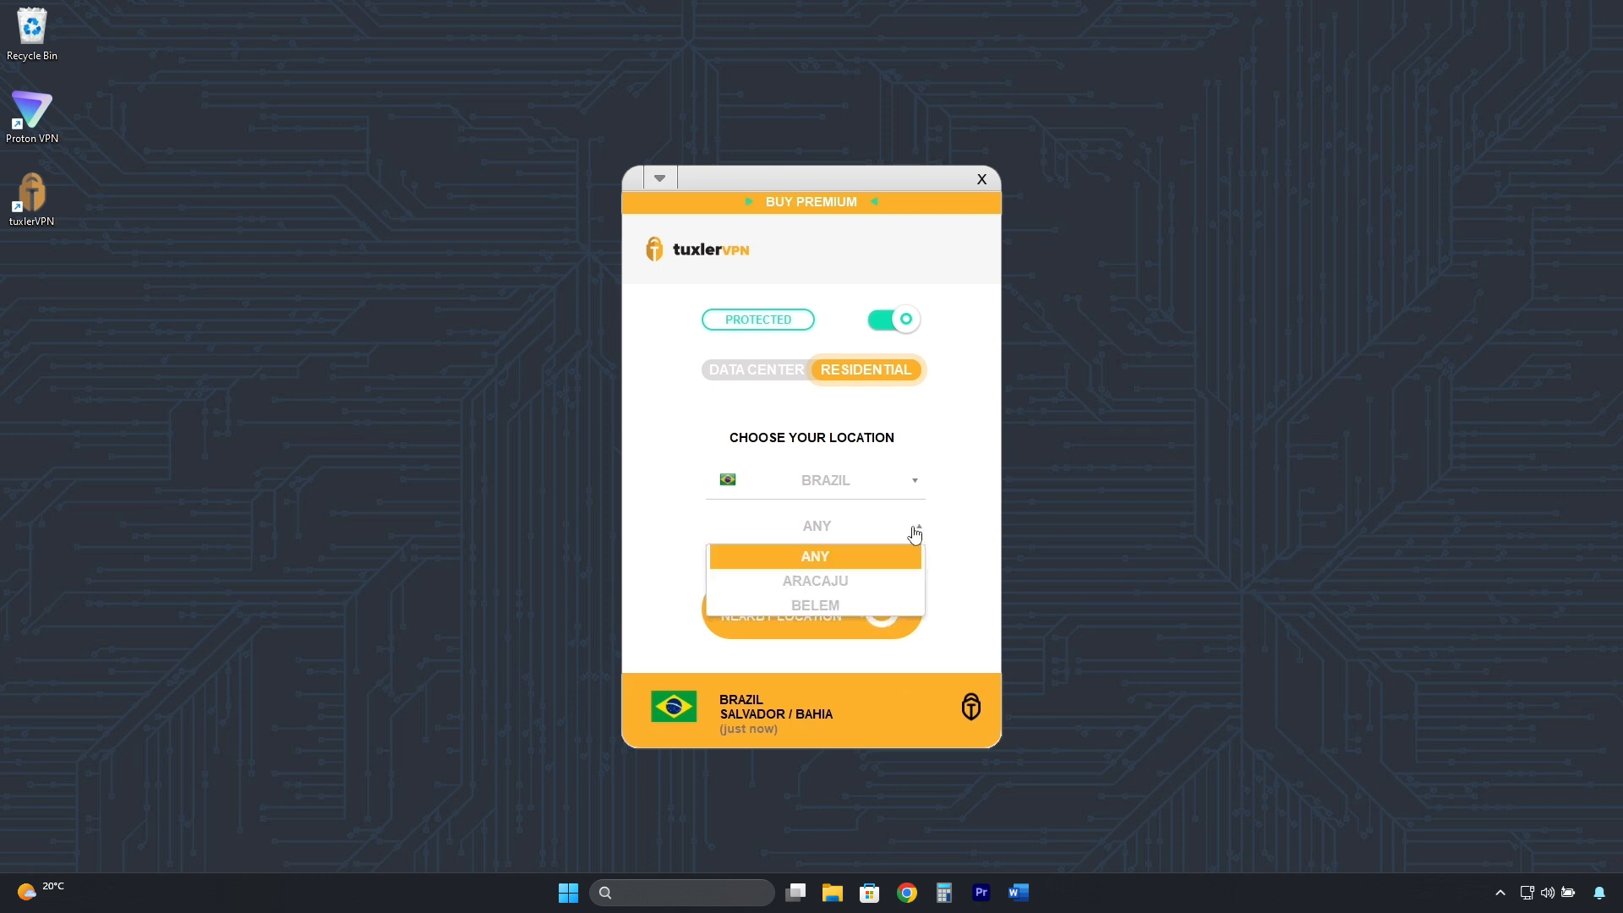
{"action": "scroll", "scroll_direction": "down", "scroll_amount": 3}
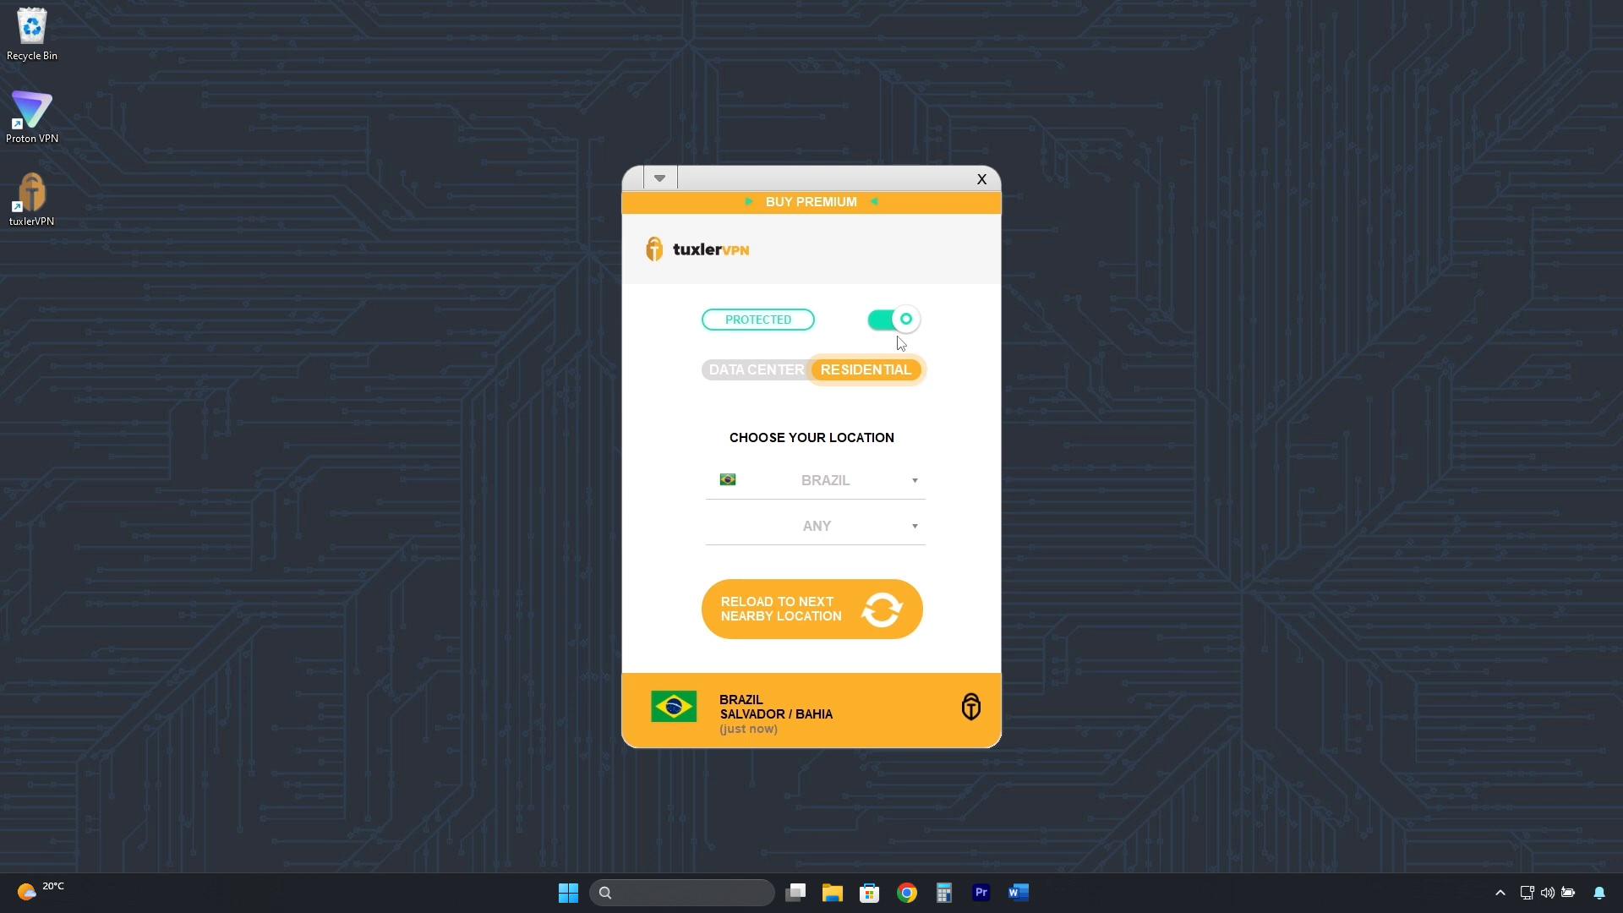
{"action": "left_click", "coordinate": [893, 318]}
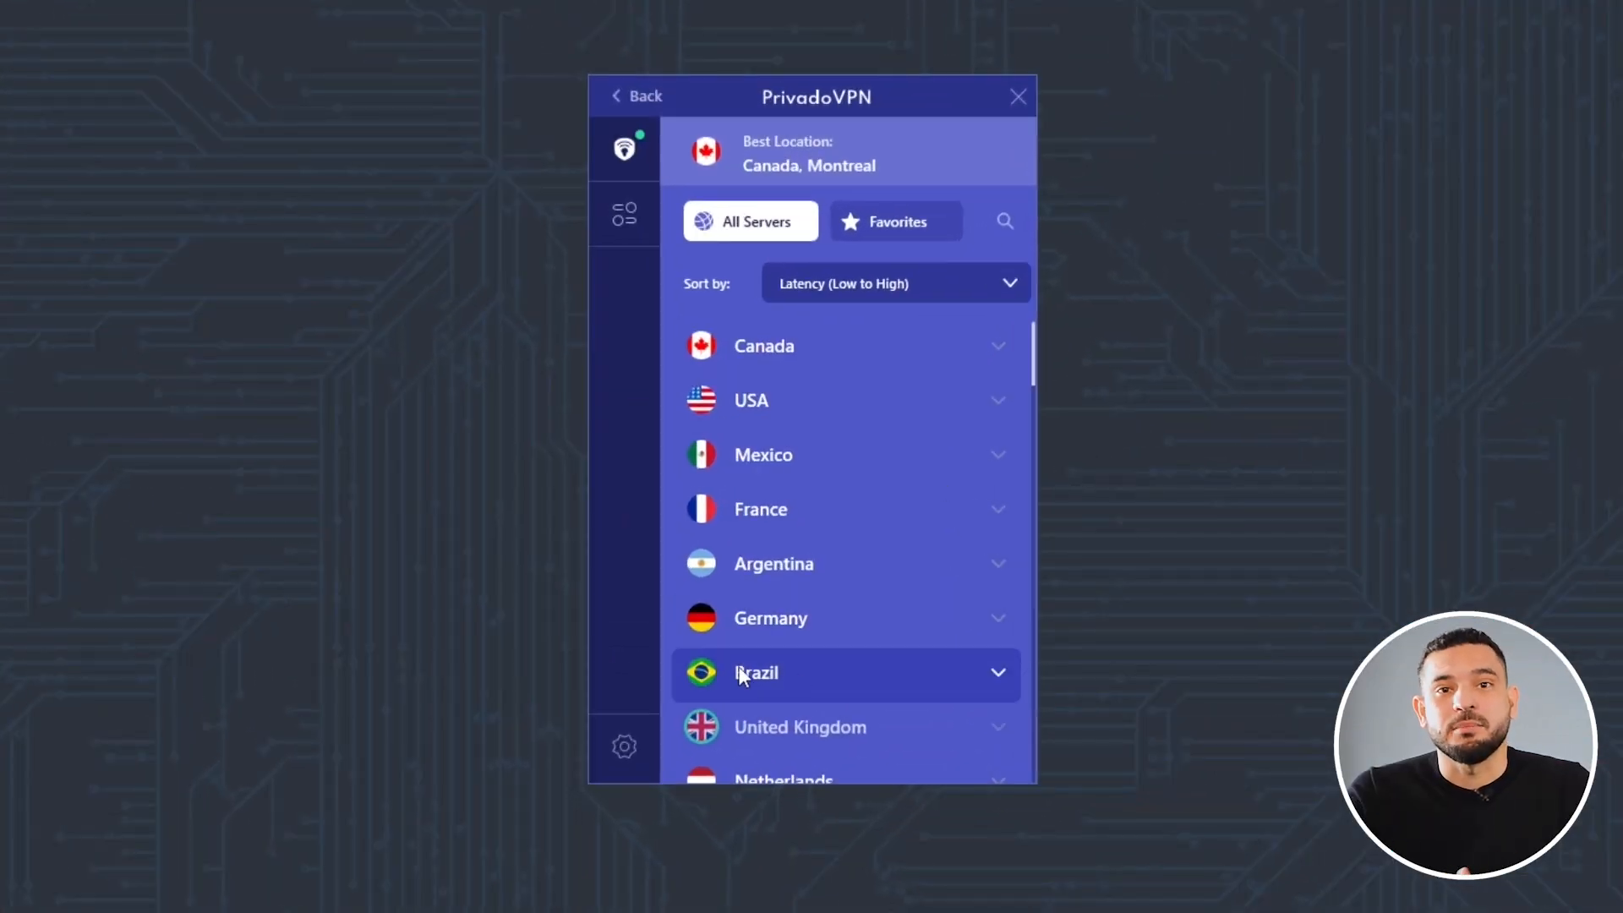
Browse the PrivadoVPN no-log page and bring up its €1.48 holiday deal page
{"action": "left_click", "coordinate": [757, 673]}
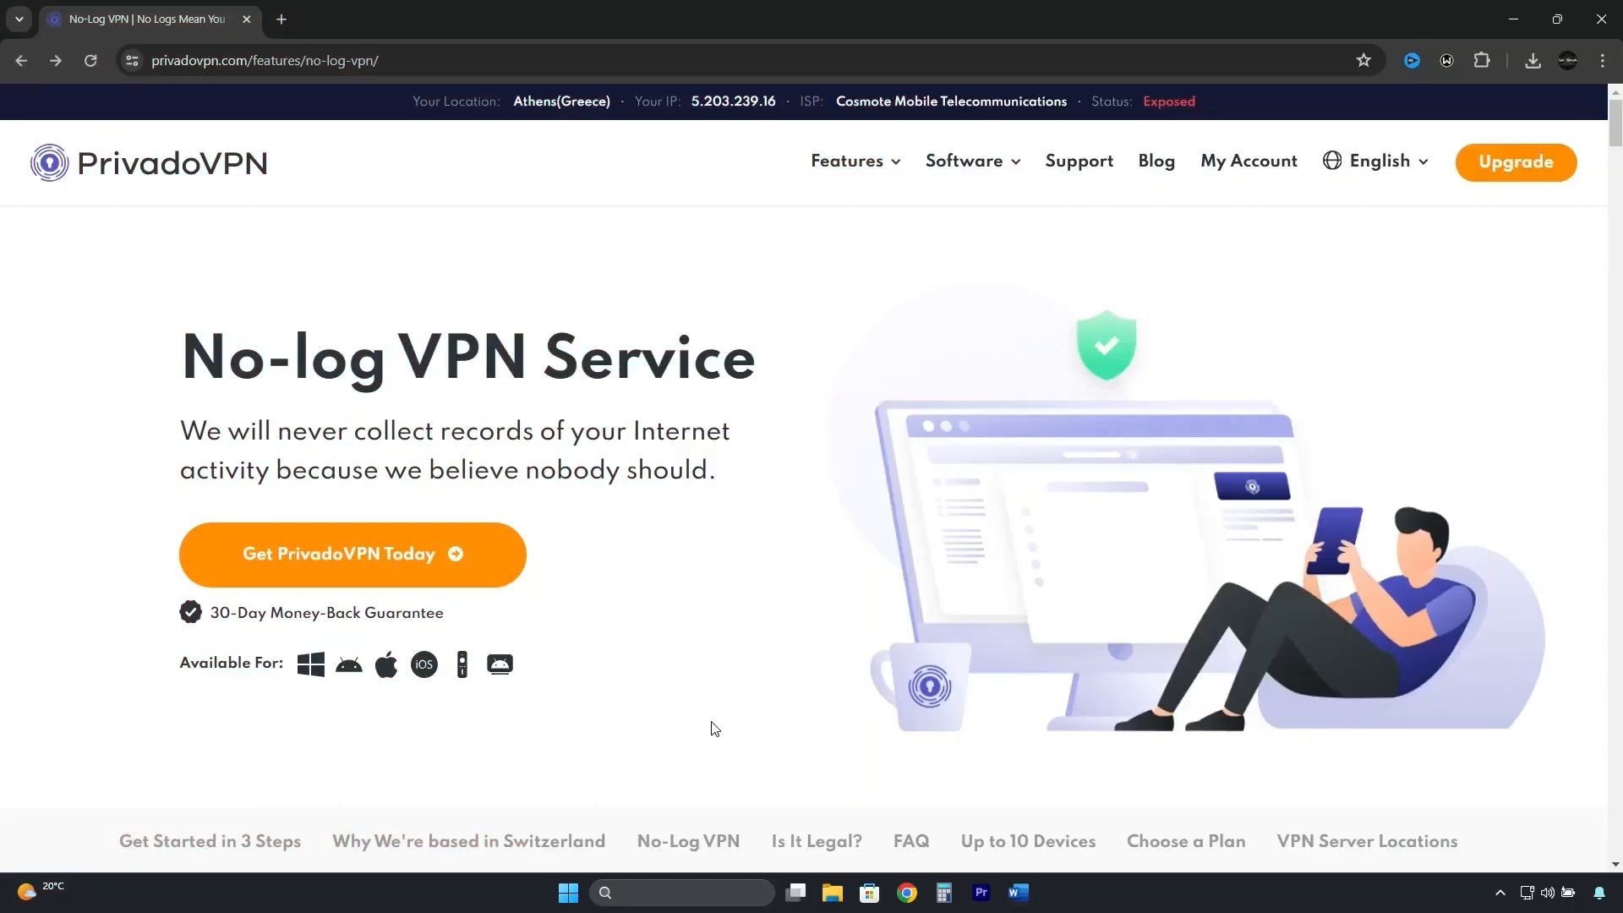
{"action": "scroll", "scroll_direction": "down", "scroll_amount": 3}
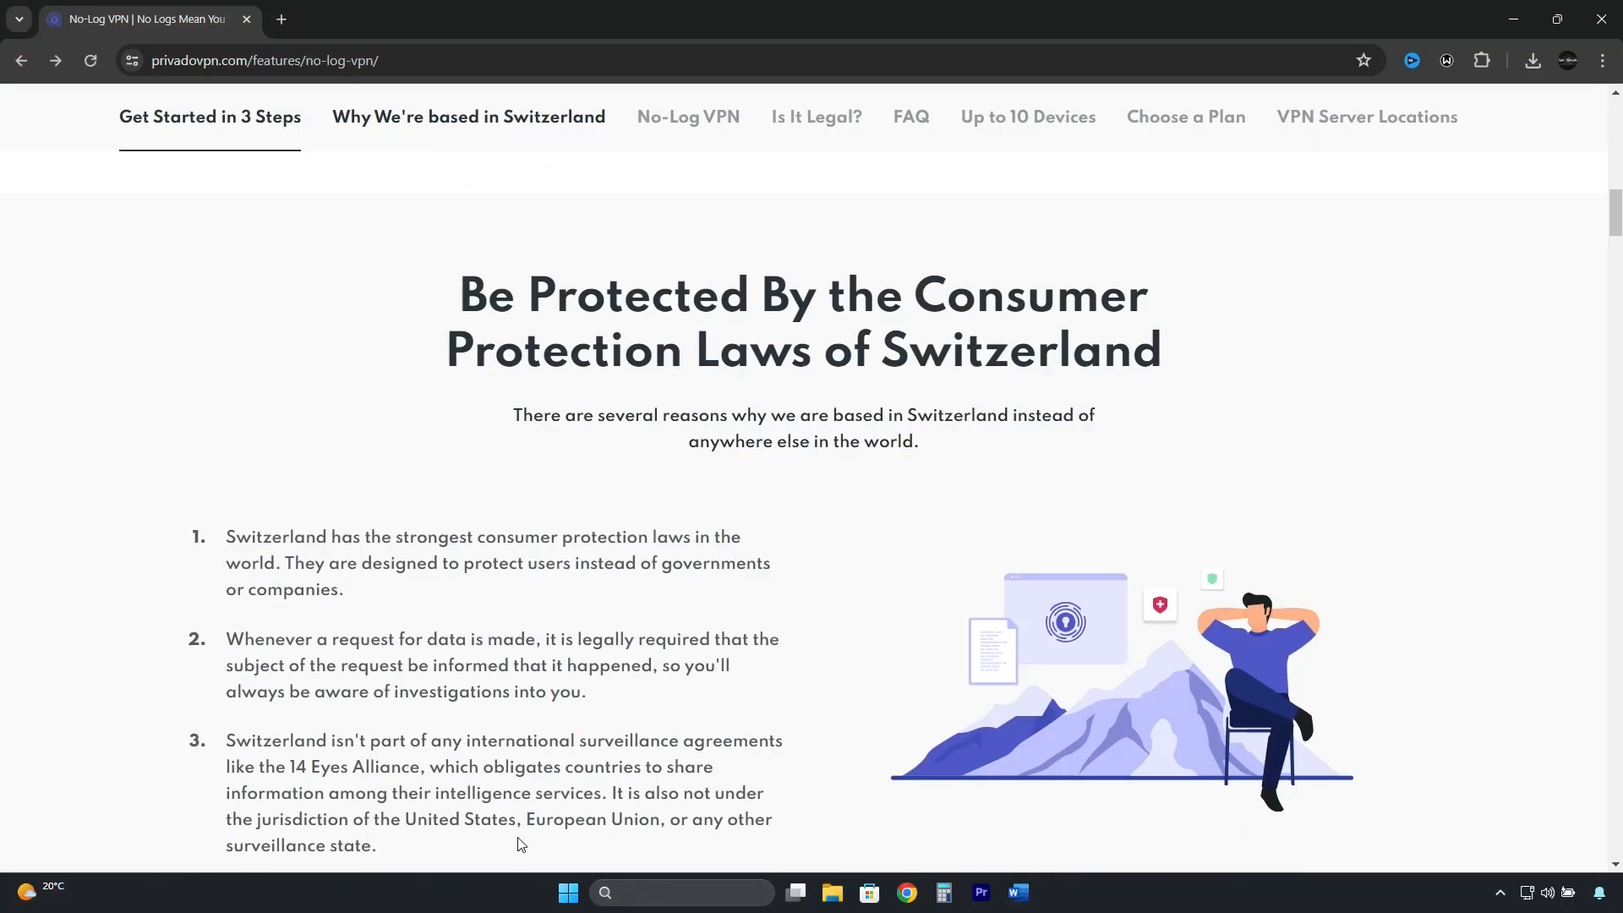
{"action": "left_click", "coordinate": [688, 117]}
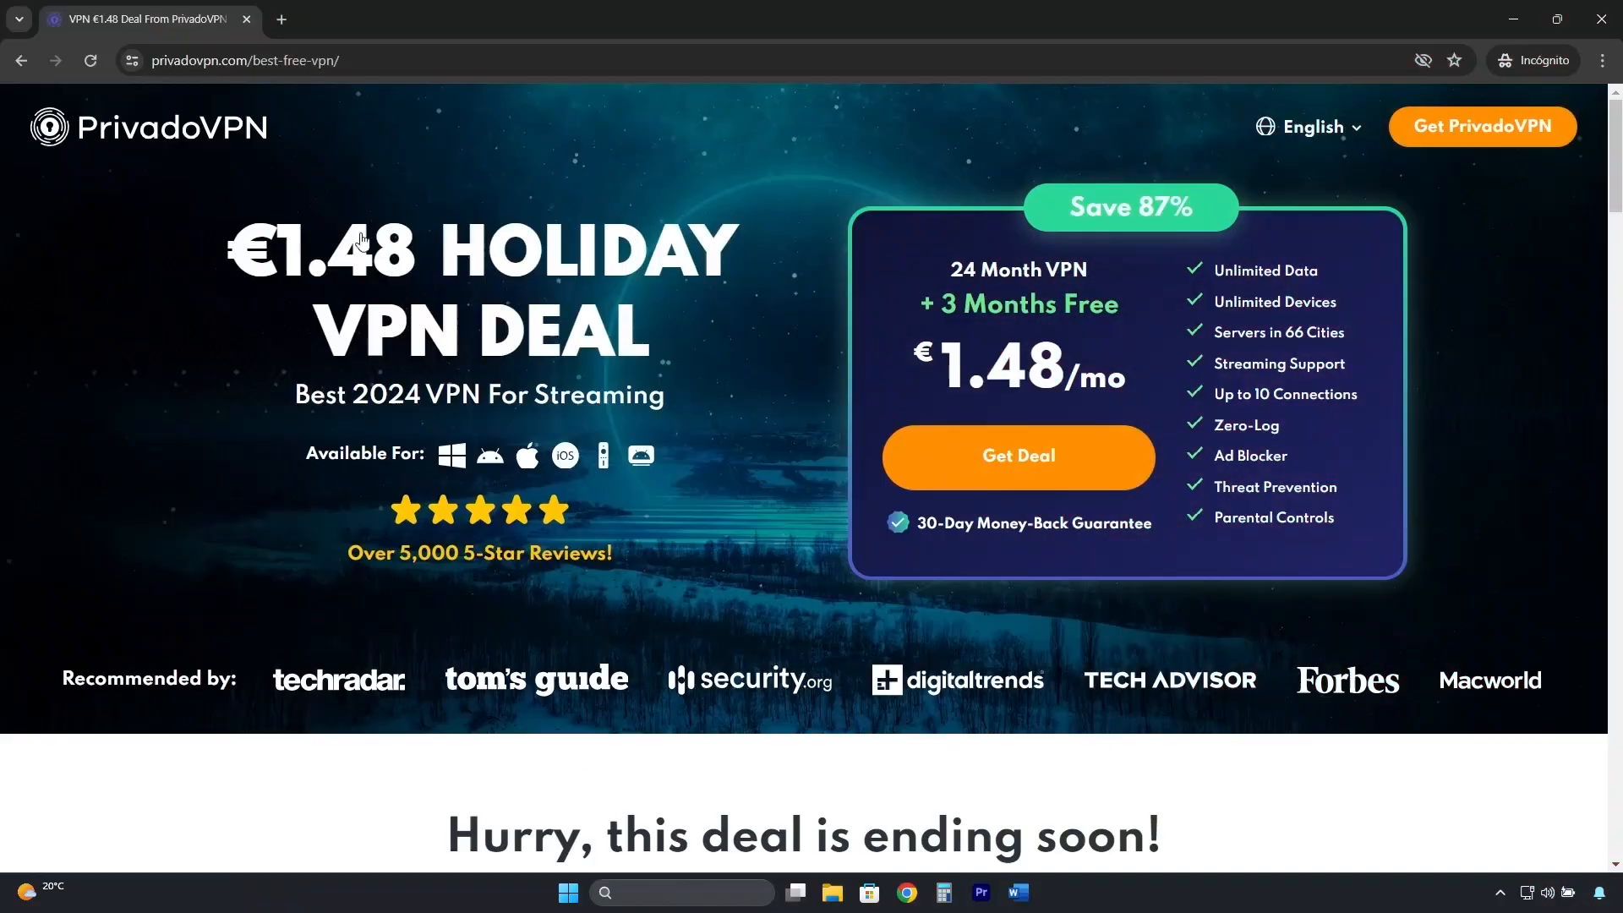
{"action": "mouse_move", "coordinate": [605, 266]}
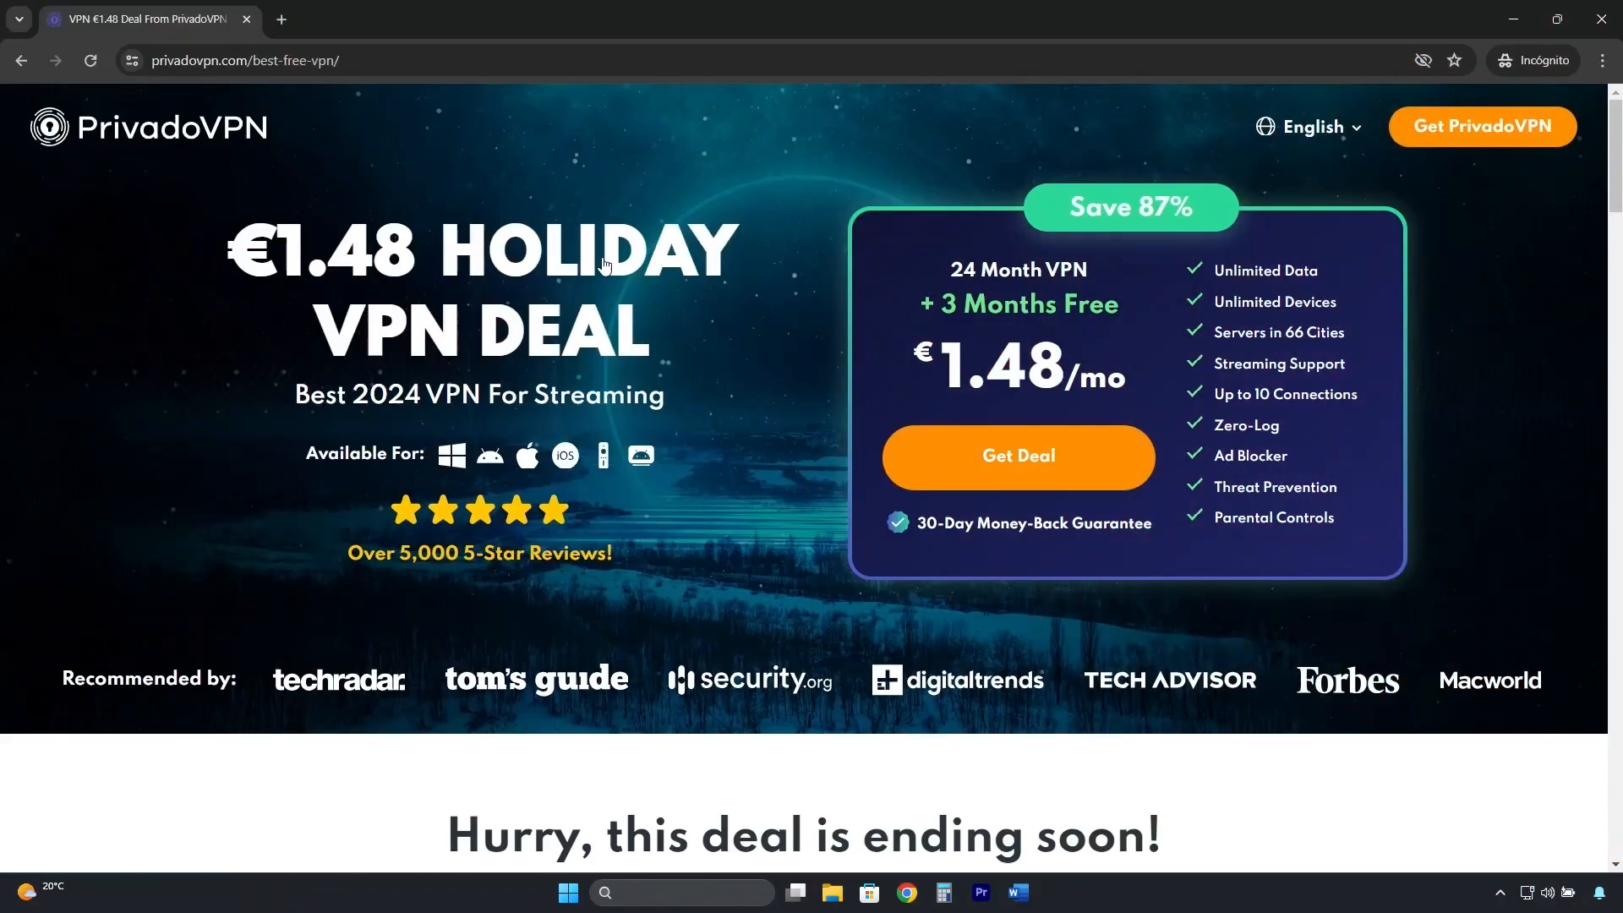
{"action": "mouse_move", "coordinate": [750, 388]}
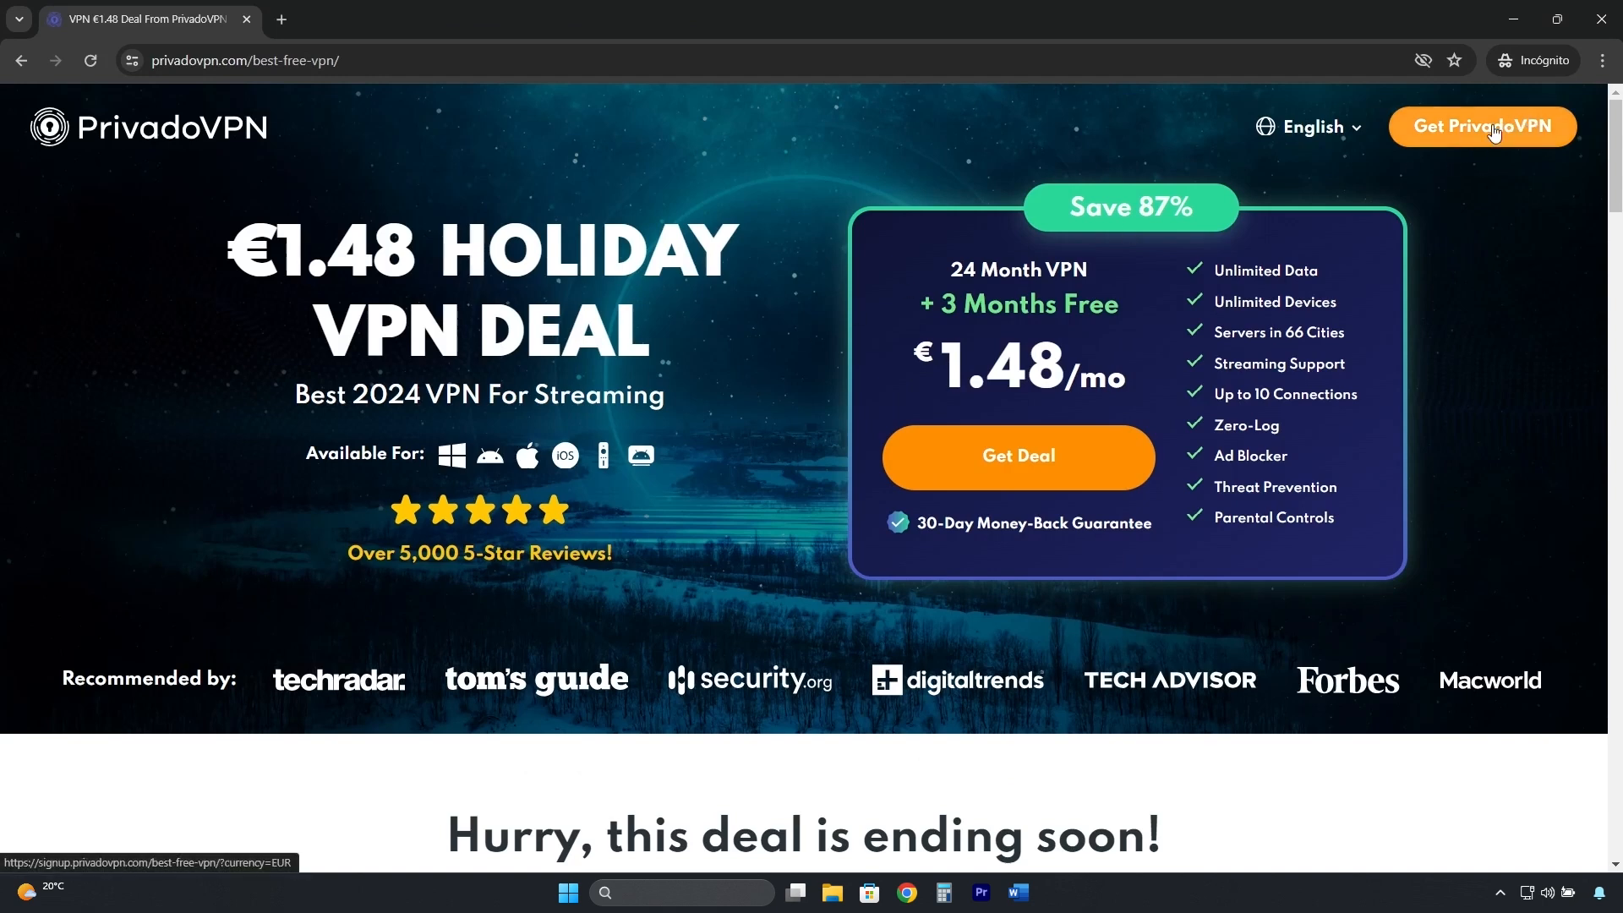
Start PrivadoVPN signup, skip the paid deals and continue with the free plan to checkout
{"action": "left_click", "coordinate": [1482, 125]}
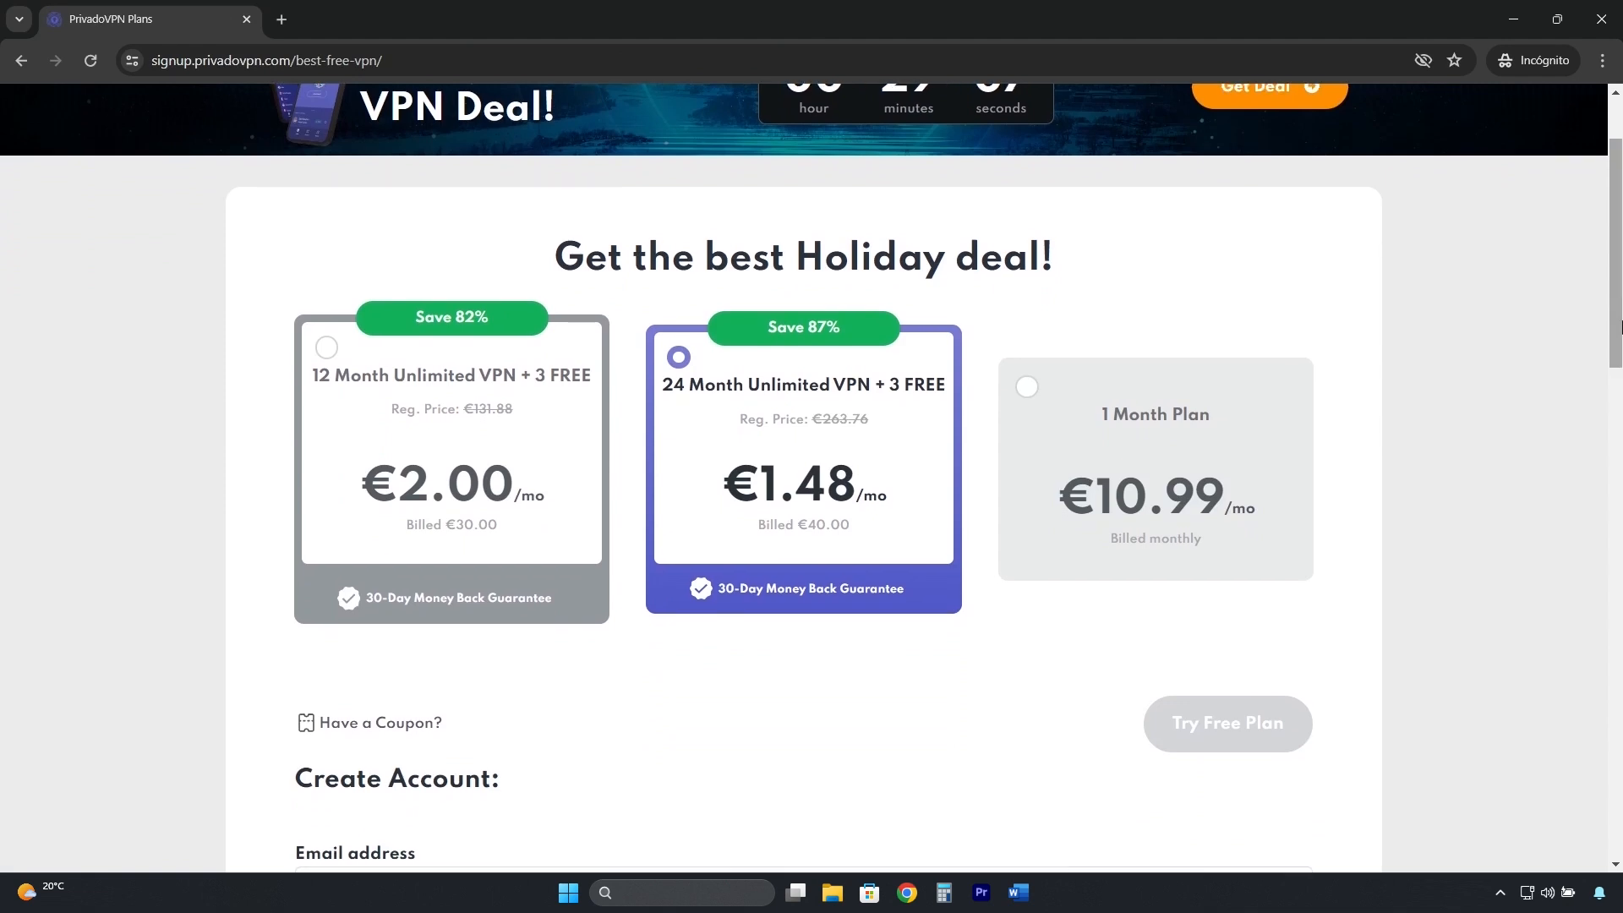
{"action": "mouse_move", "coordinate": [1225, 727]}
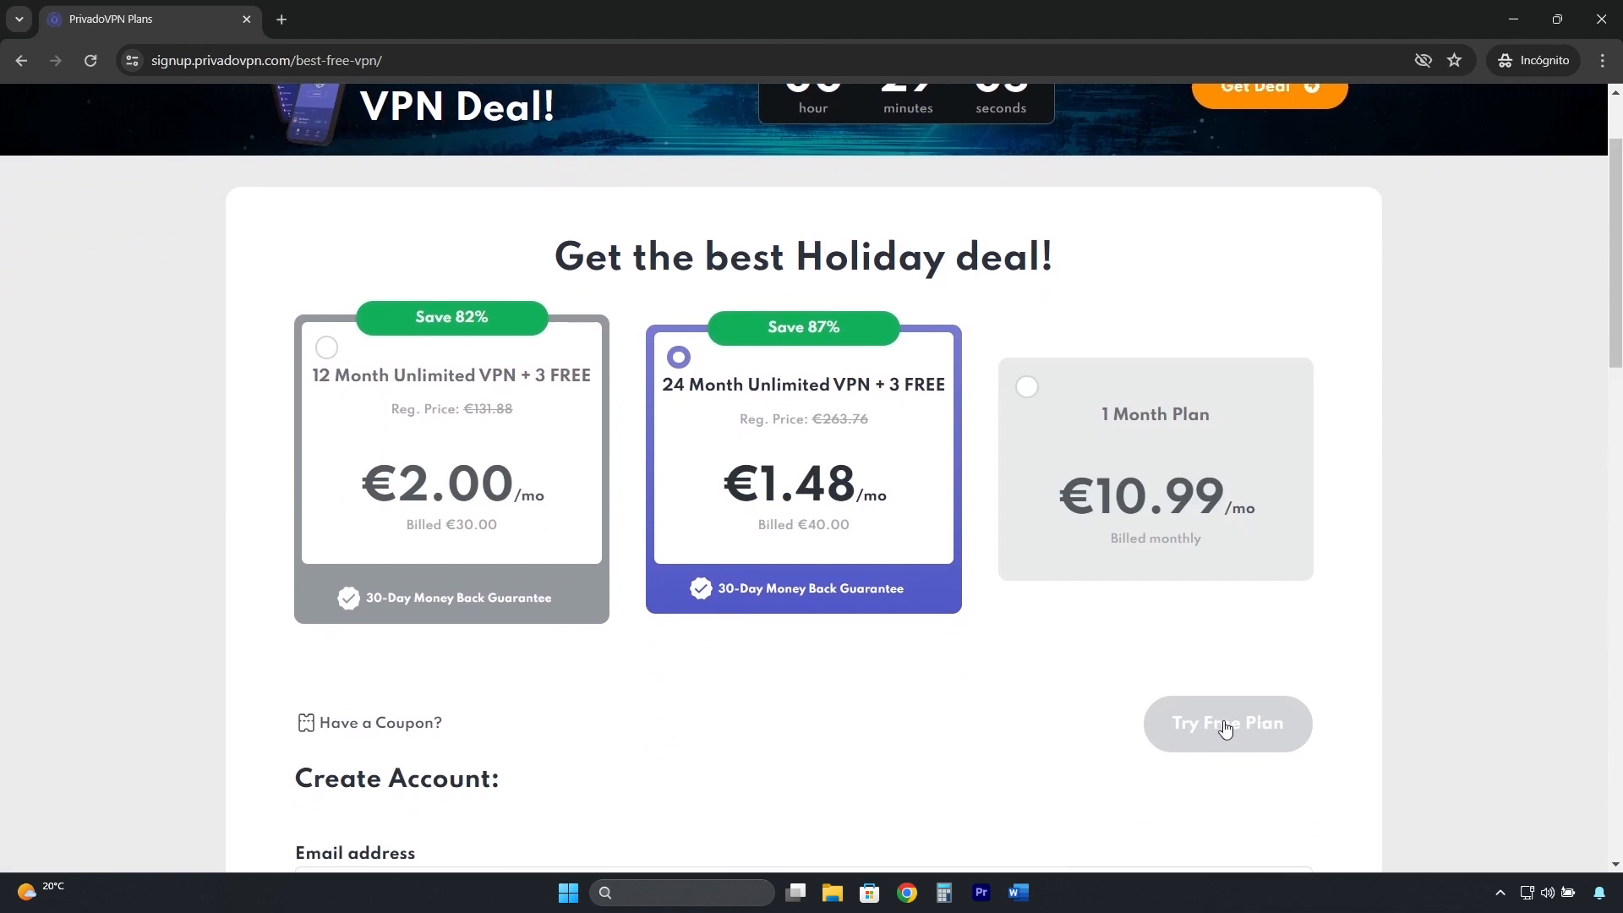
{"action": "left_click", "coordinate": [1227, 724]}
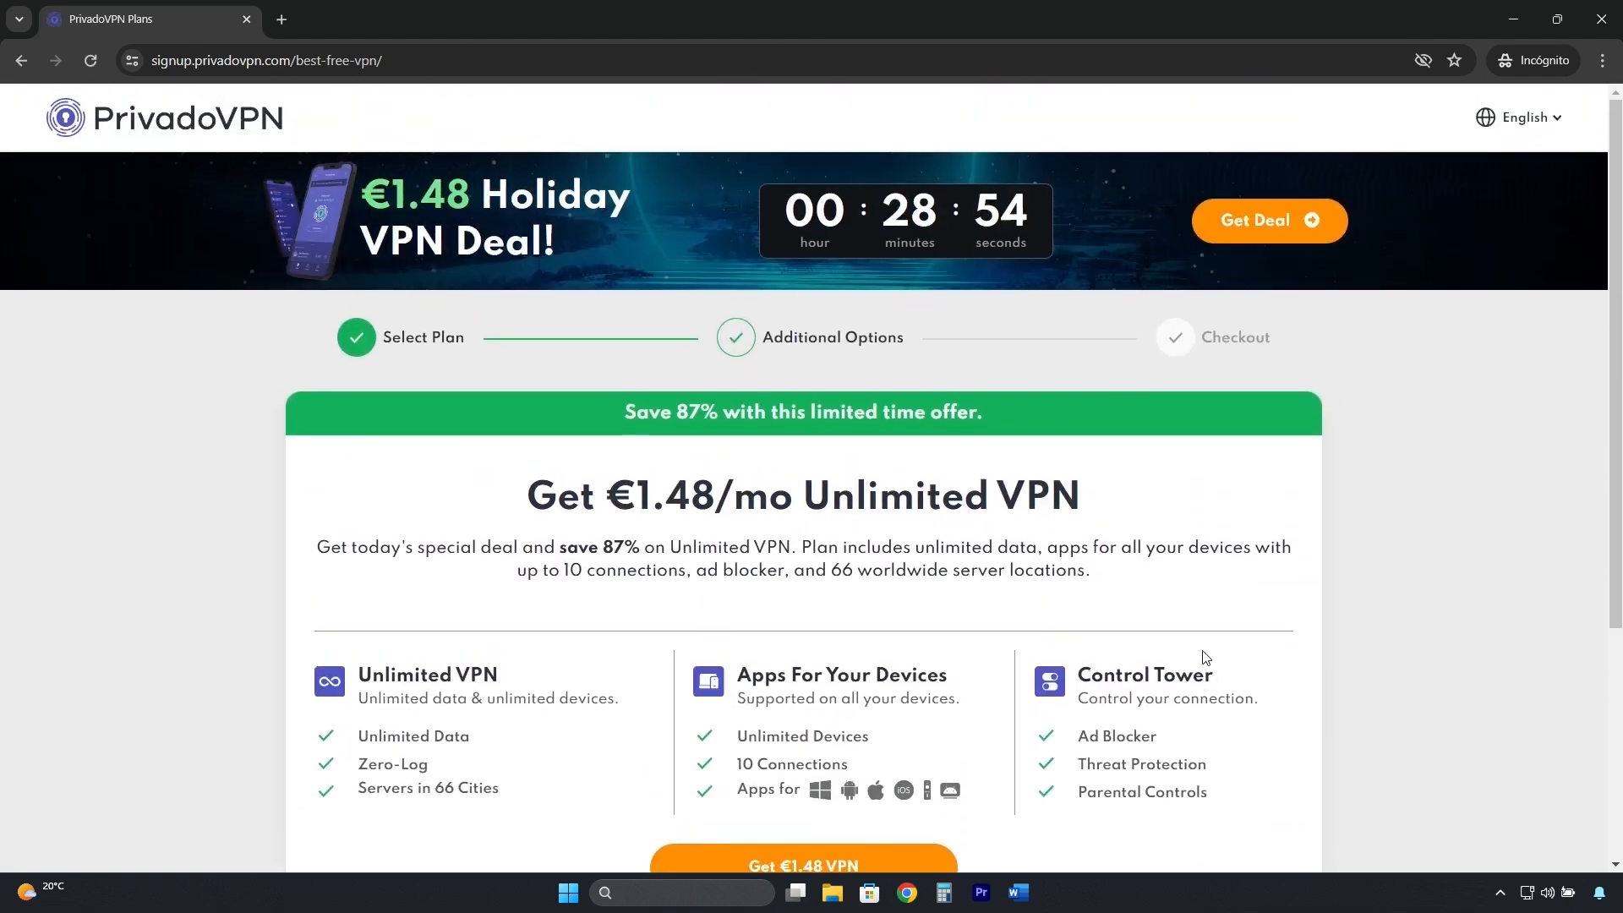
{"action": "scroll", "scroll_direction": "down", "scroll_amount": 3}
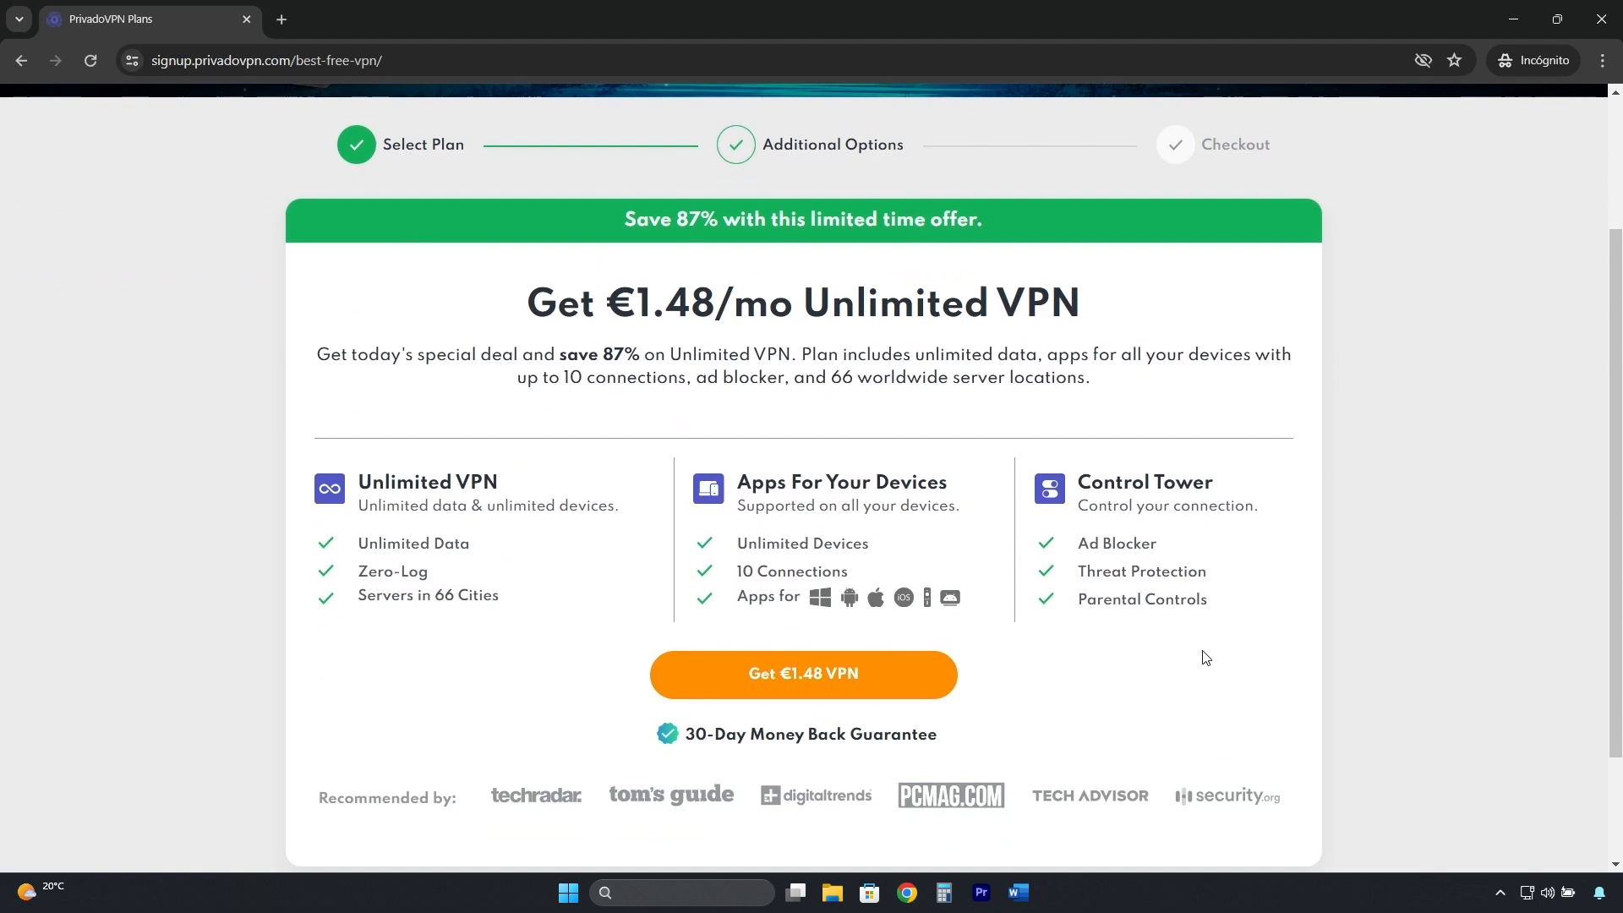
{"action": "scroll", "scroll_direction": "down", "scroll_amount": 3}
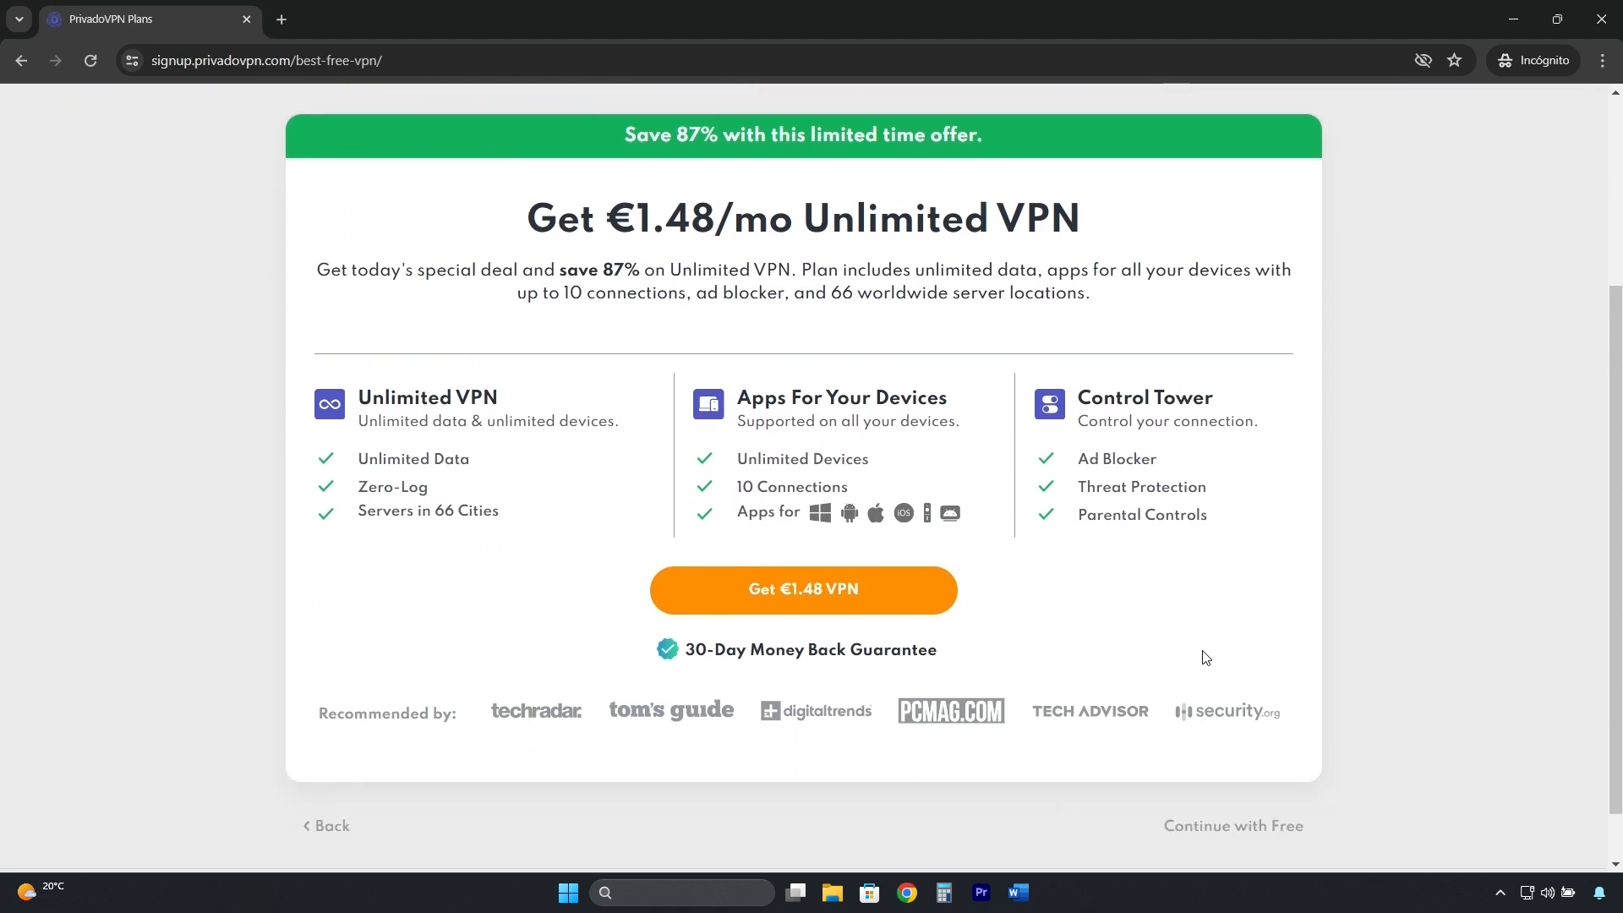
{"action": "scroll", "scroll_direction": "down", "scroll_amount": 3}
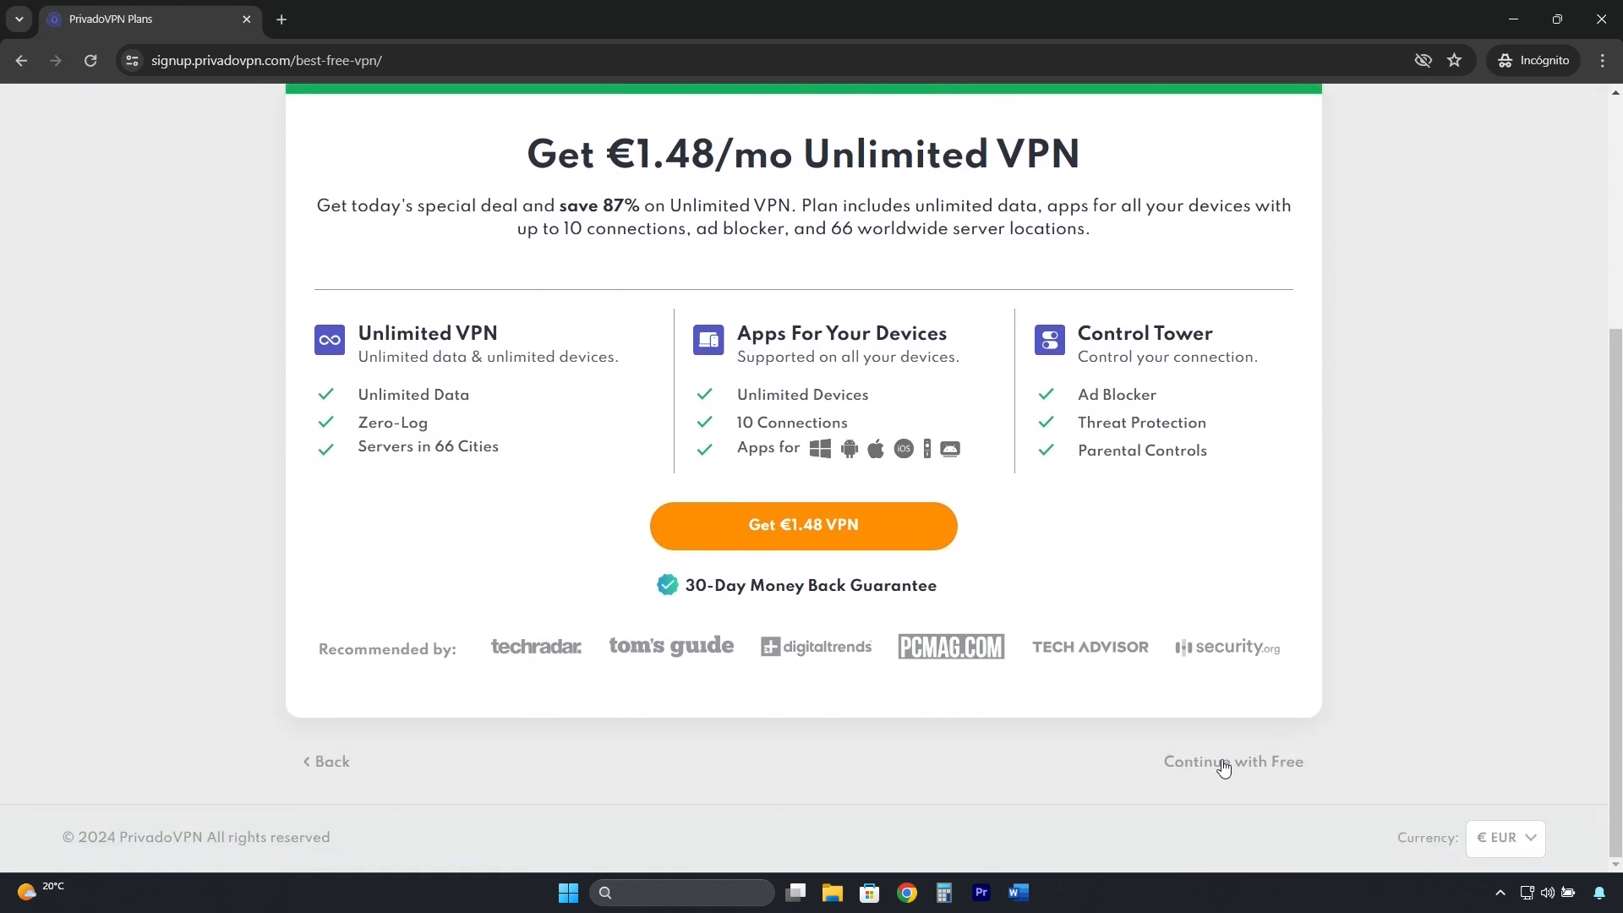
{"action": "left_click", "coordinate": [1232, 761]}
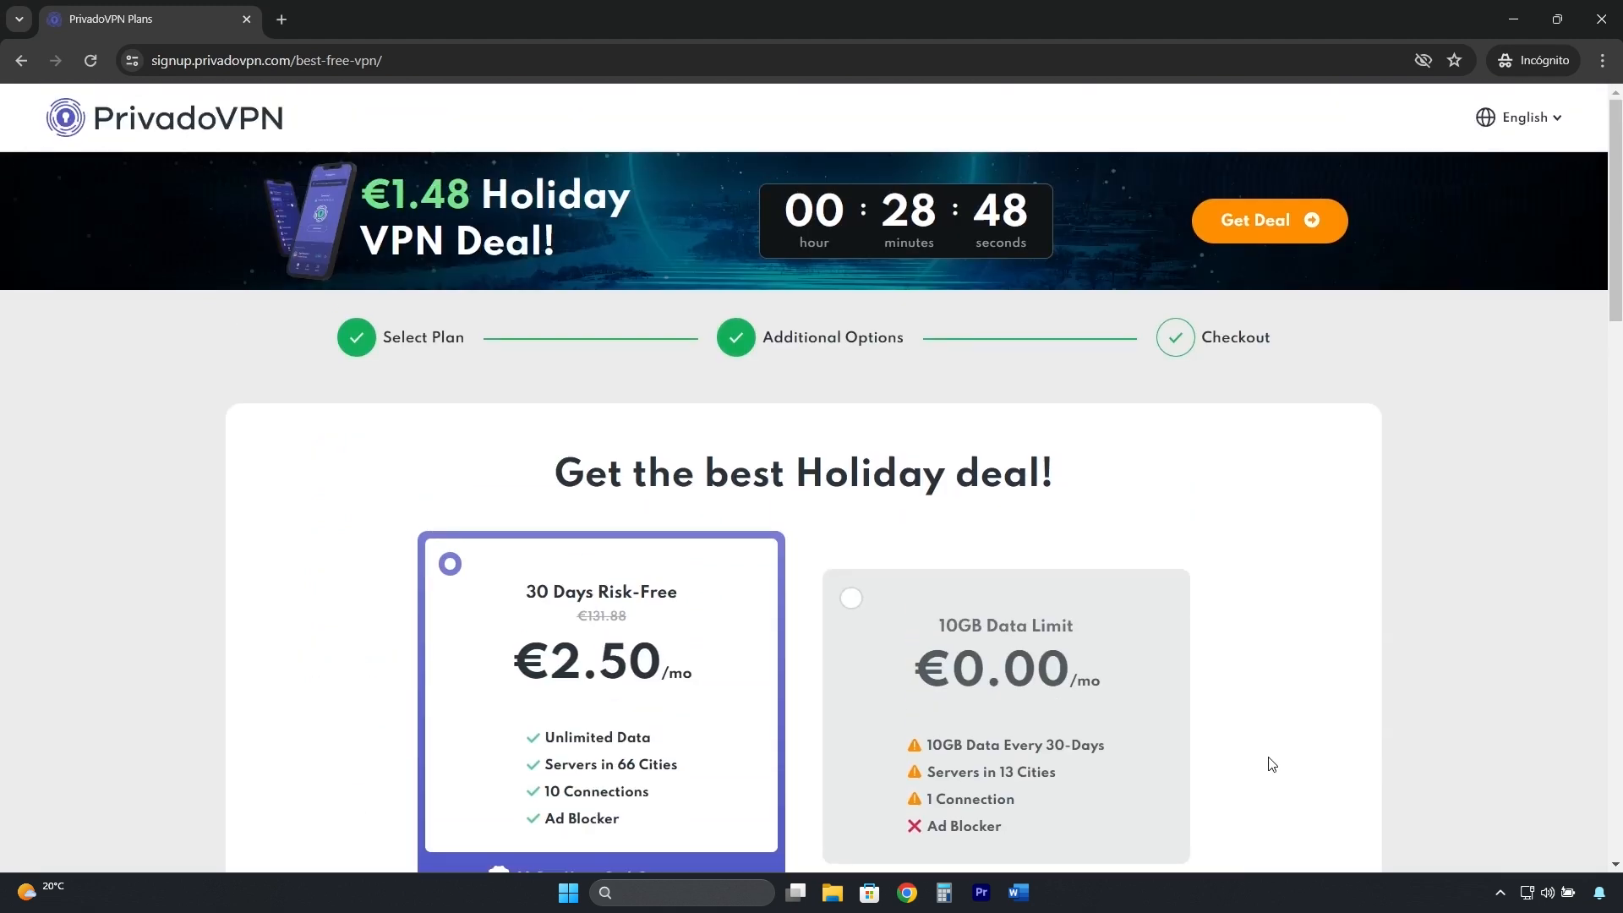
{"action": "scroll", "scroll_direction": "down", "scroll_amount": 3}
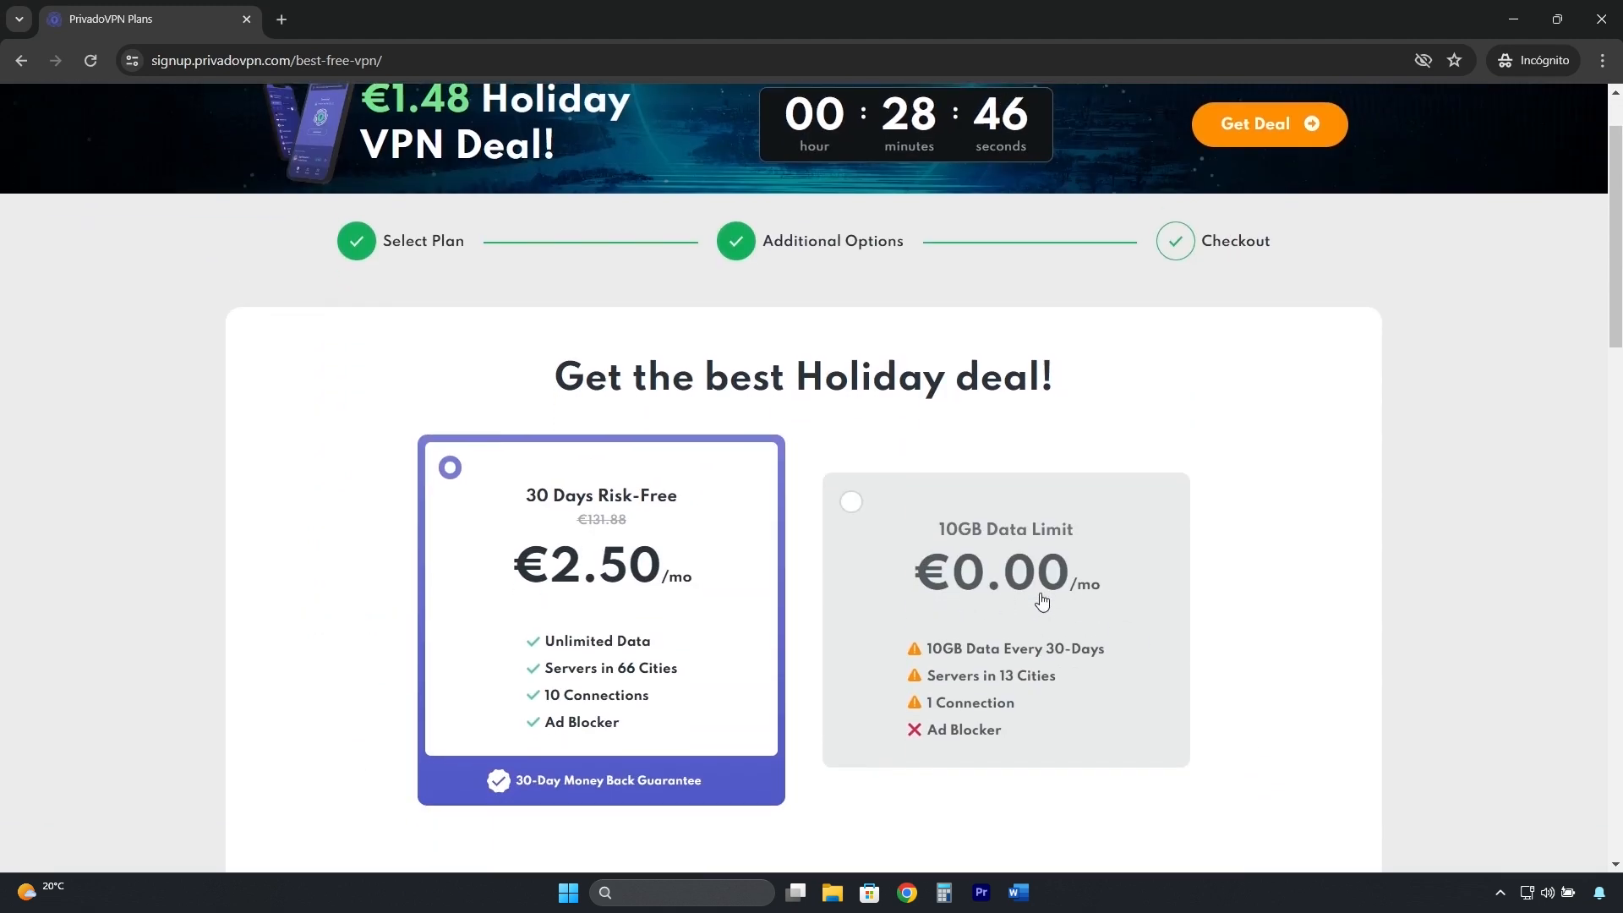
{"action": "left_click", "coordinate": [850, 502]}
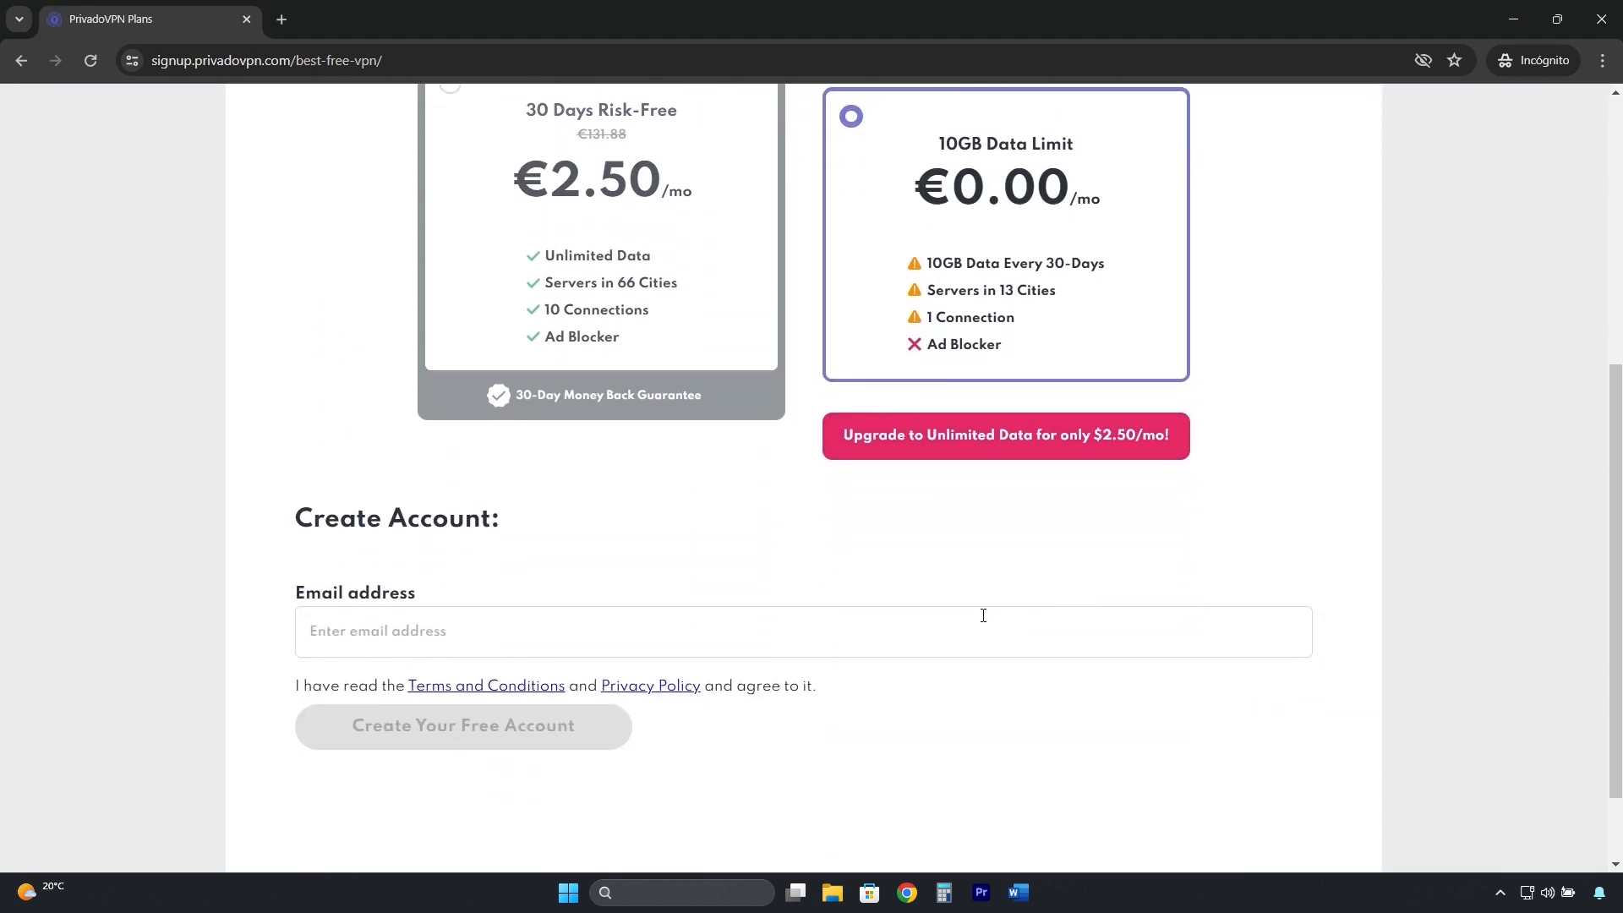
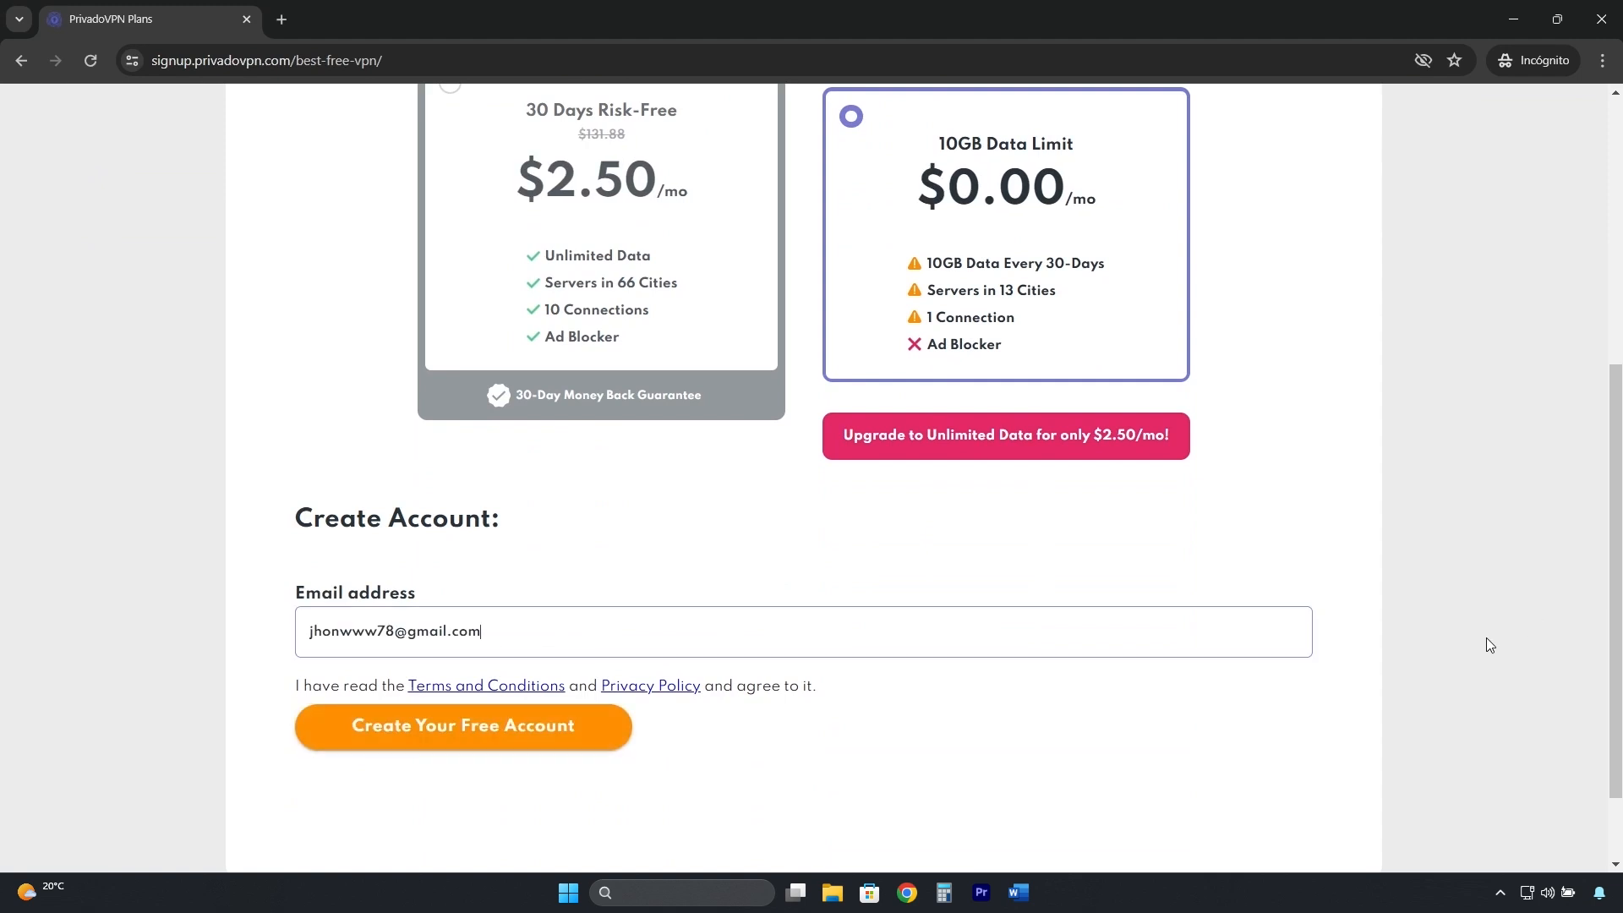
{"action": "left_click", "coordinate": [463, 726]}
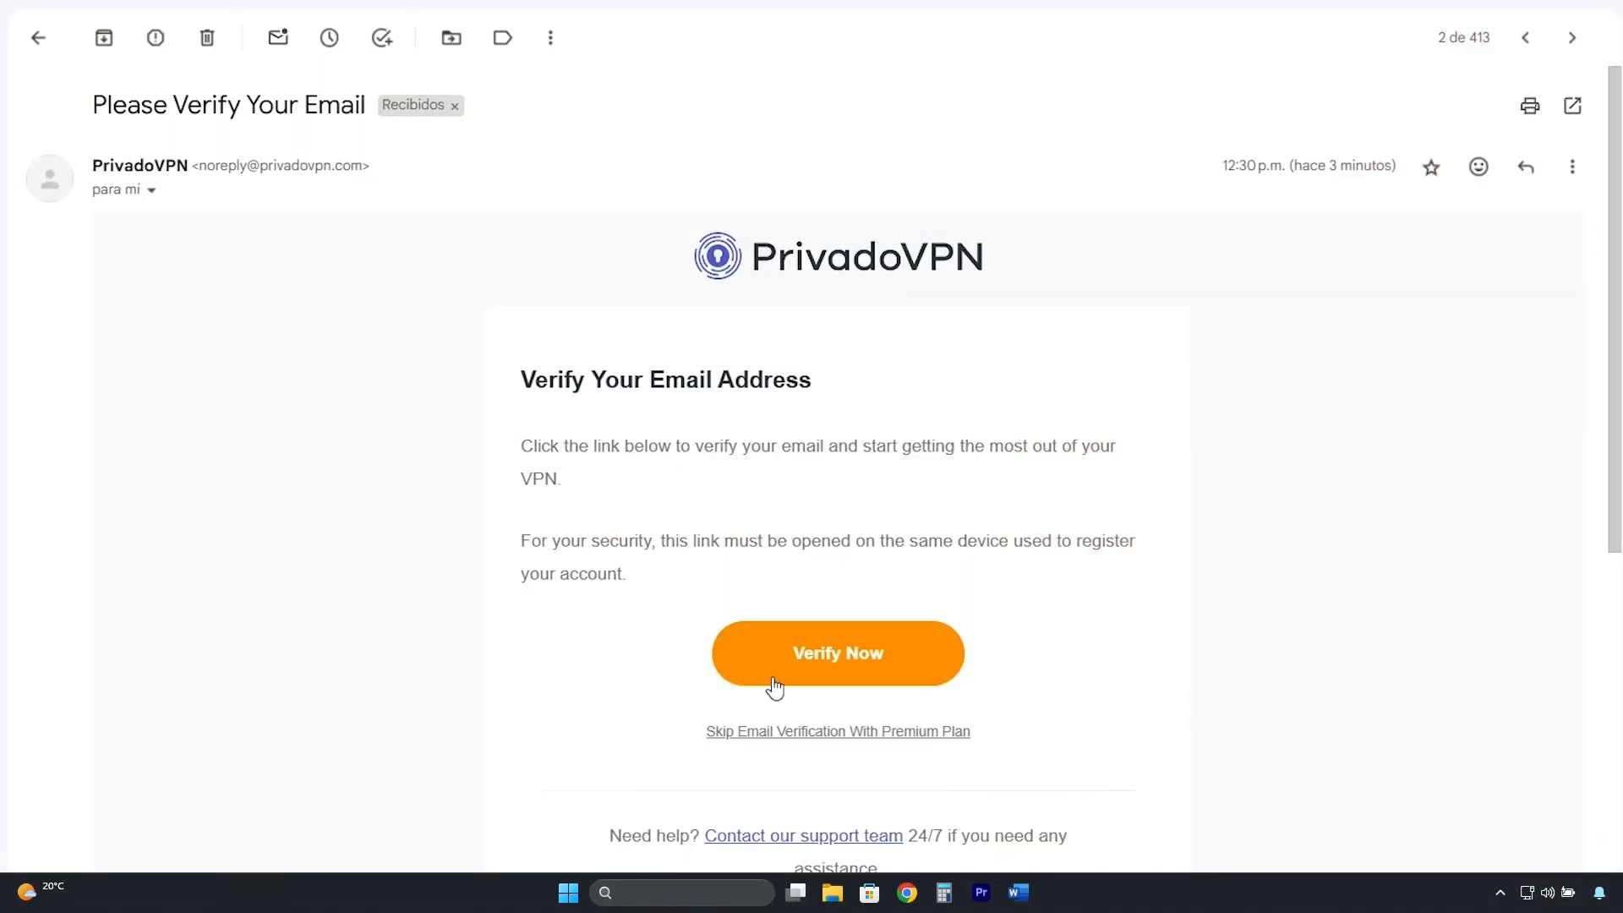
{"action": "left_click", "coordinate": [839, 652]}
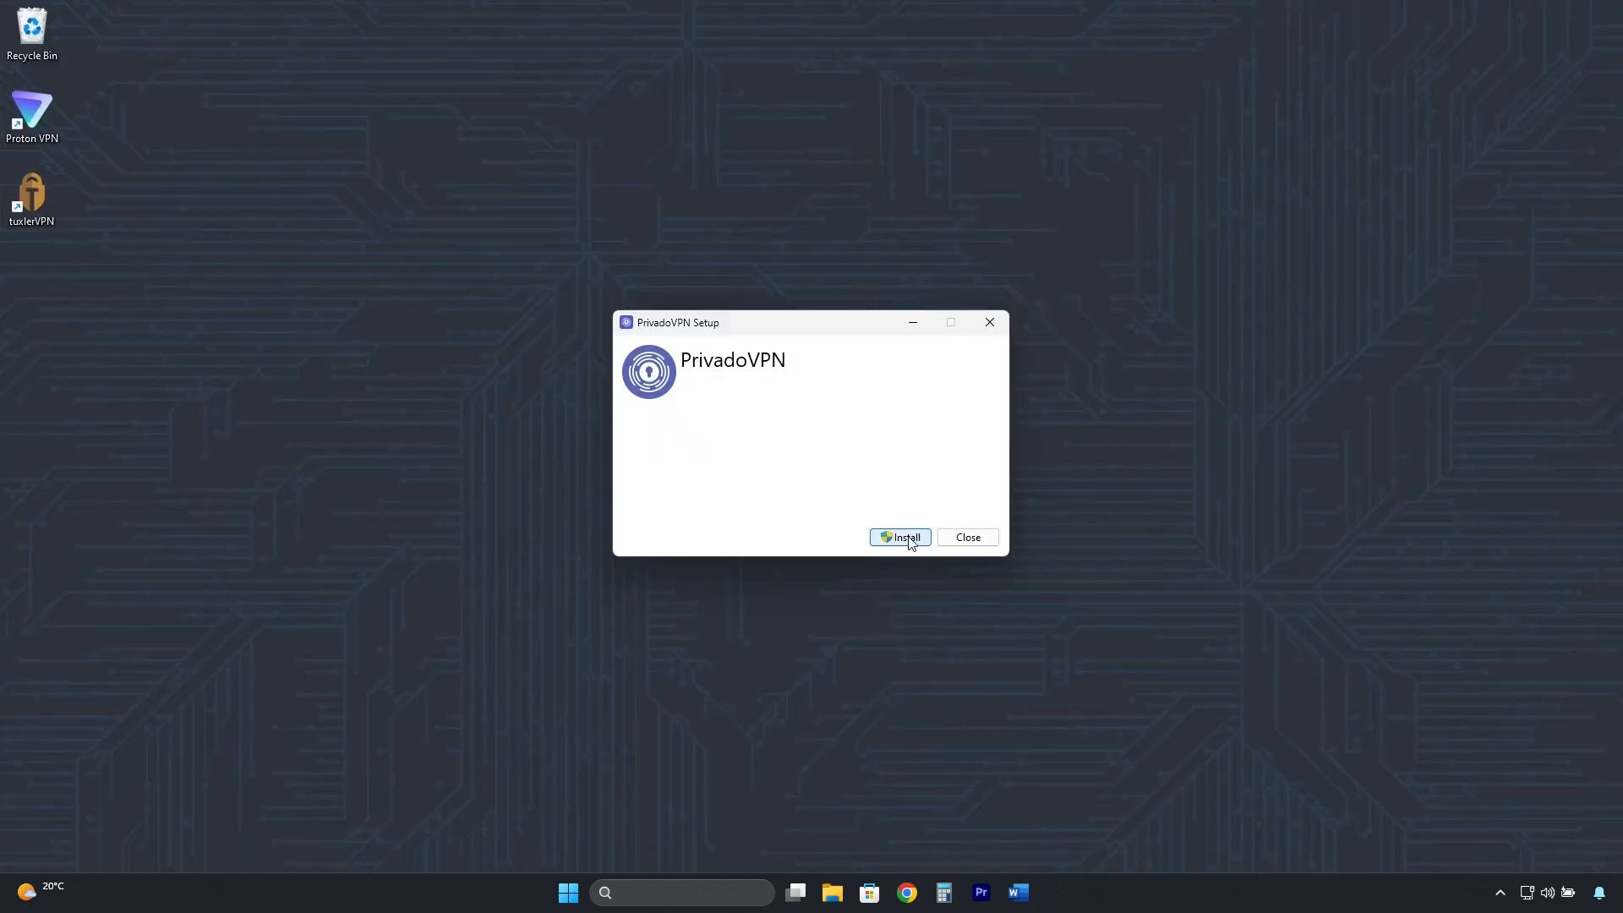
Install the PrivadoVPN Windows app and launch it
{"action": "left_click", "coordinate": [899, 537]}
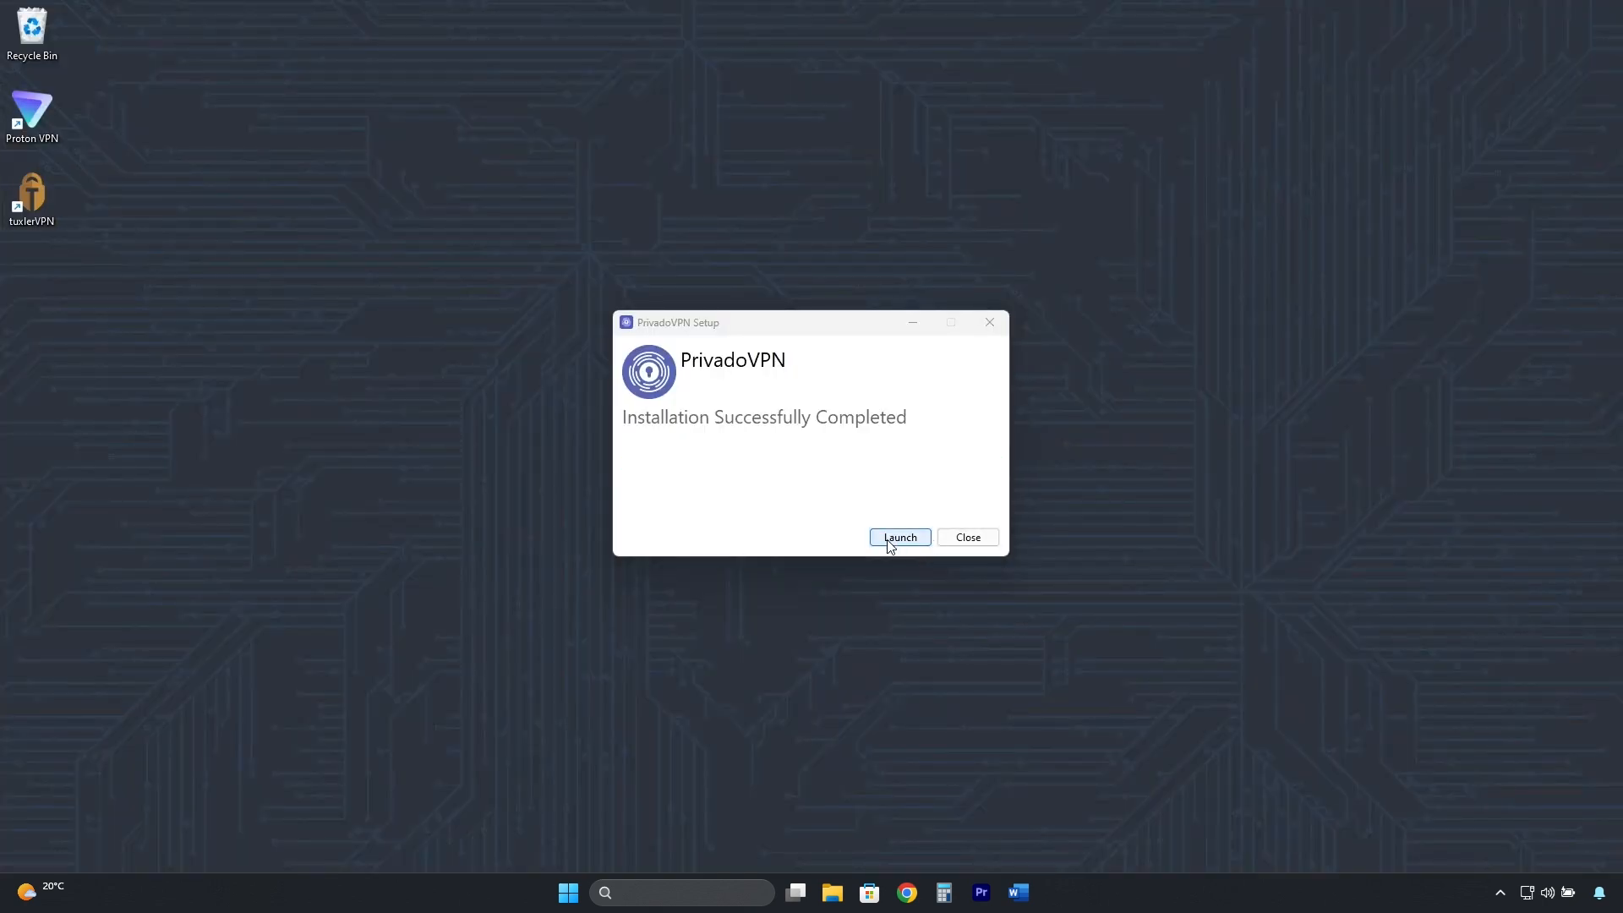
{"action": "left_click", "coordinate": [899, 537]}
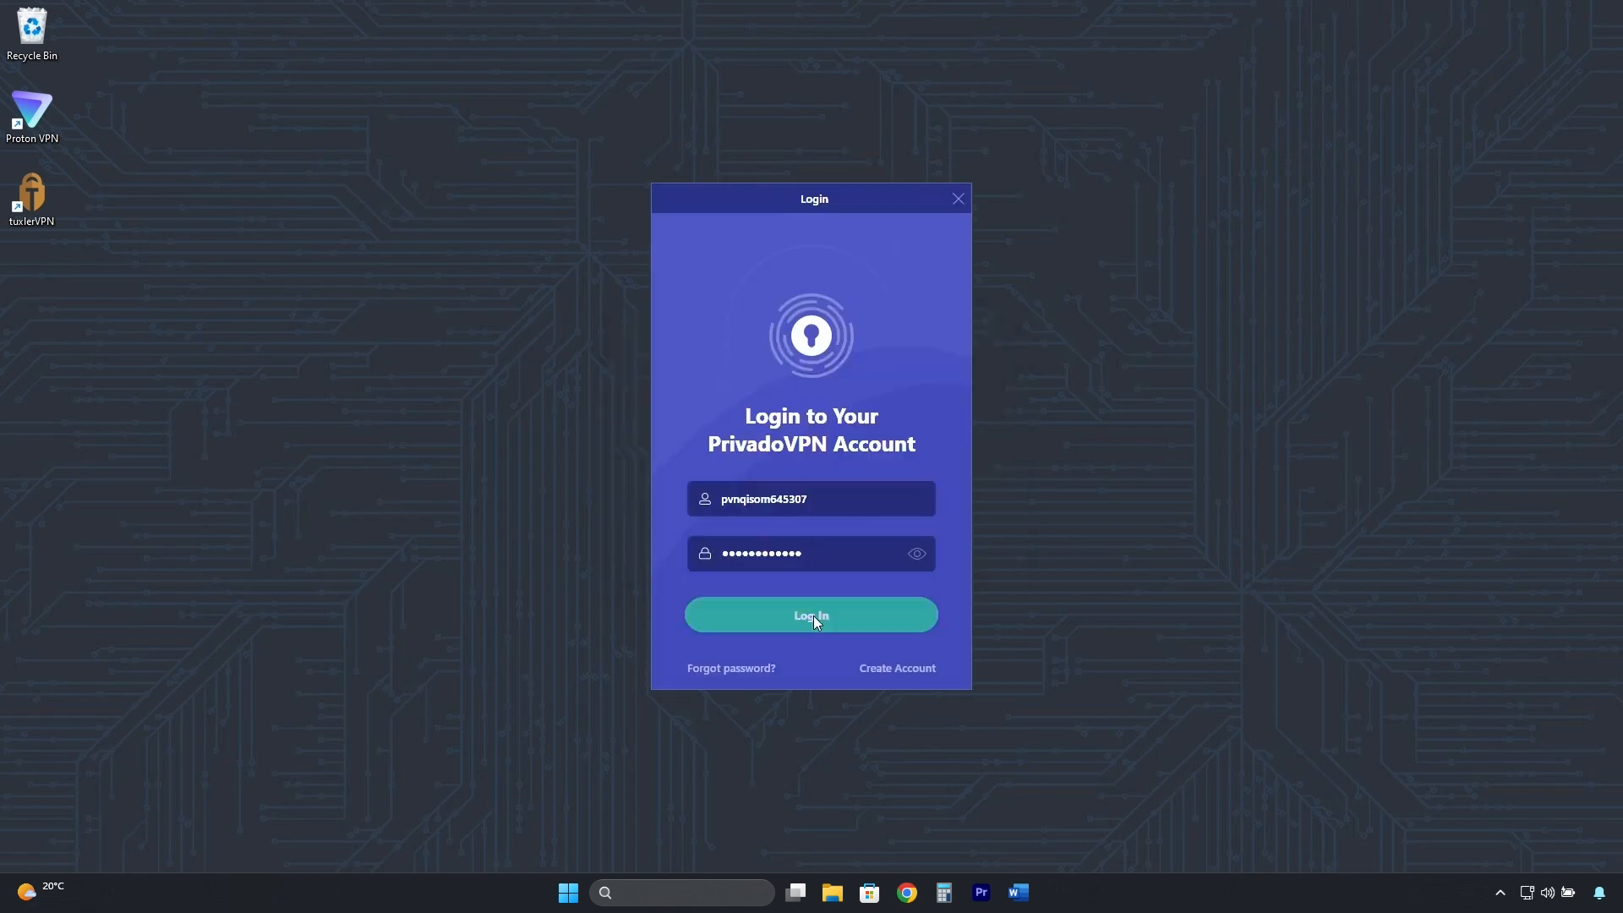
Log in to PrivadoVPN and connect to the Sao Paulo, Brazil server
{"action": "left_click", "coordinate": [812, 615]}
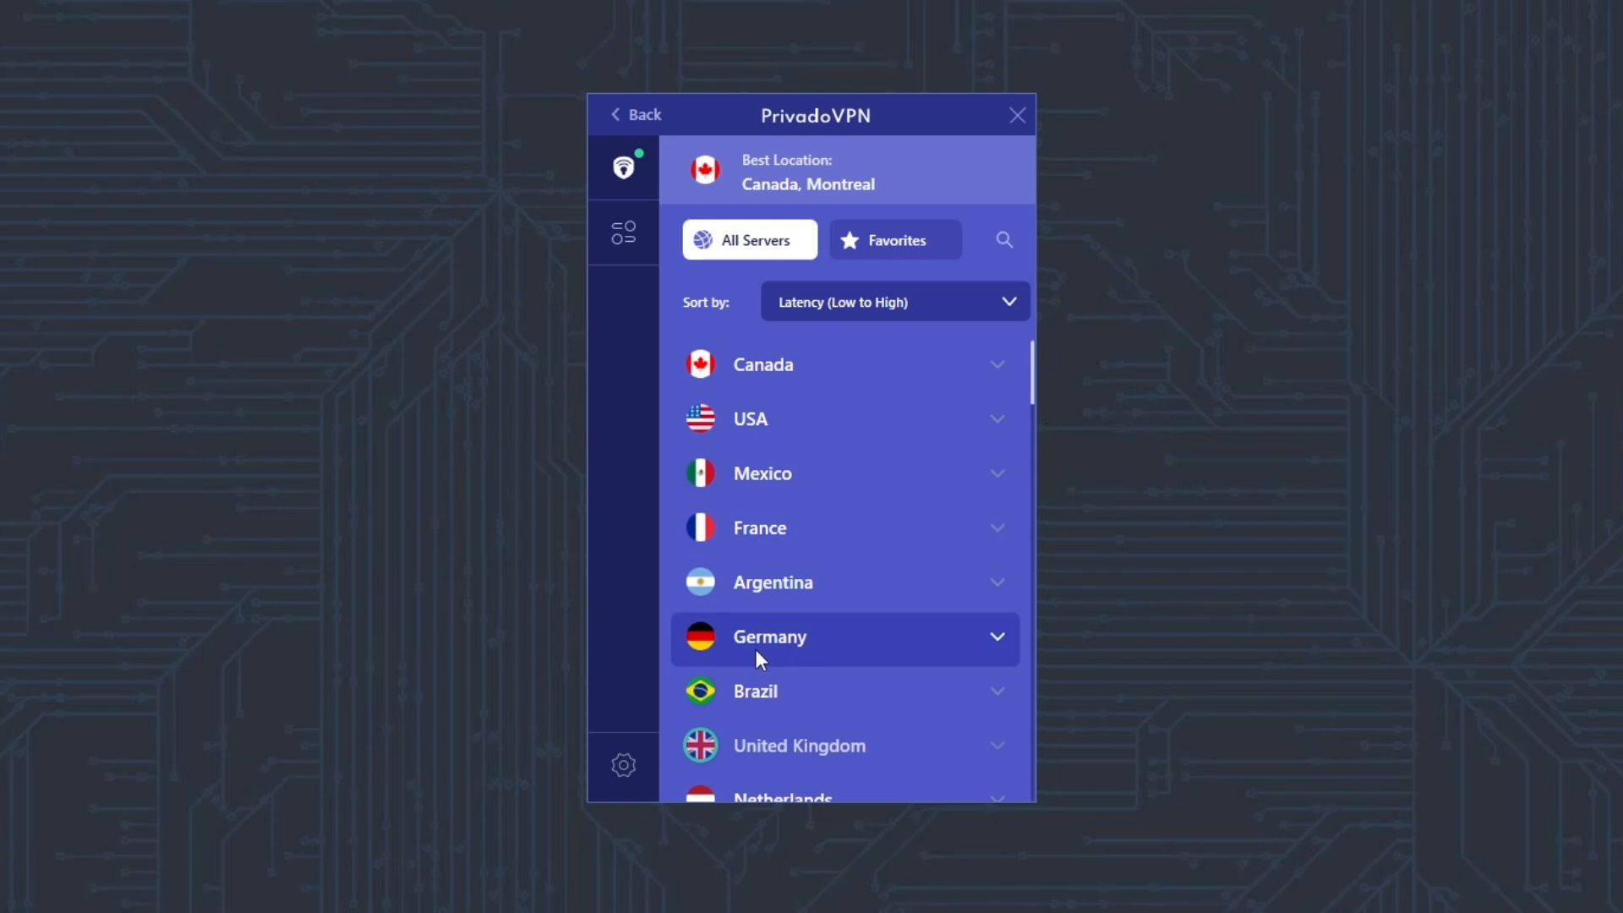
{"action": "left_click", "coordinate": [754, 691]}
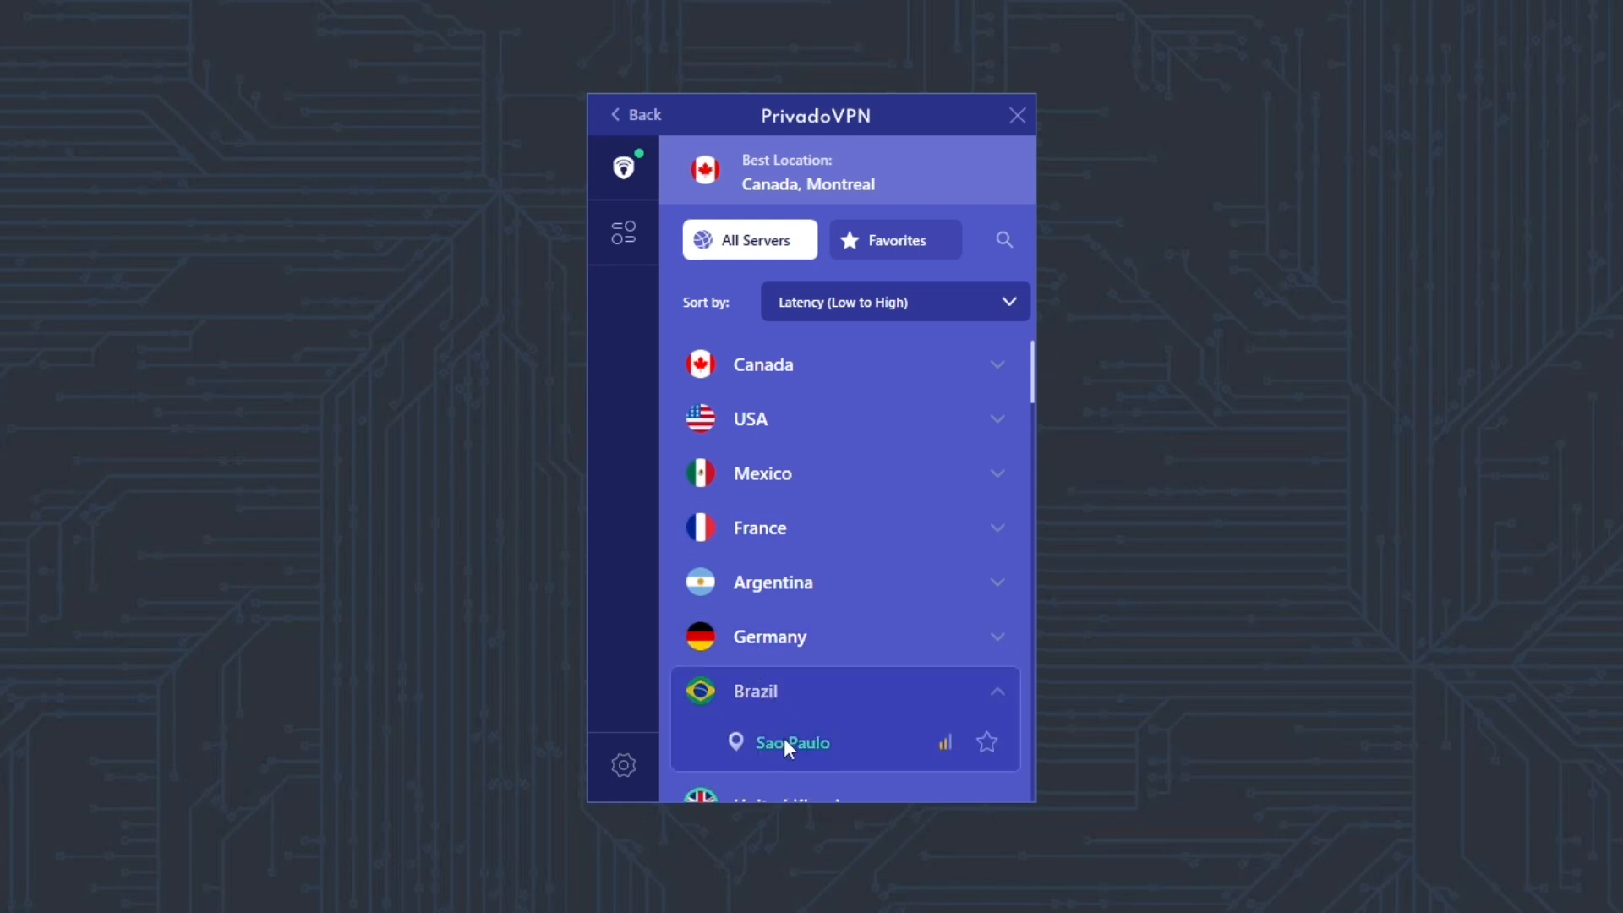
{"action": "left_click", "coordinate": [793, 742]}
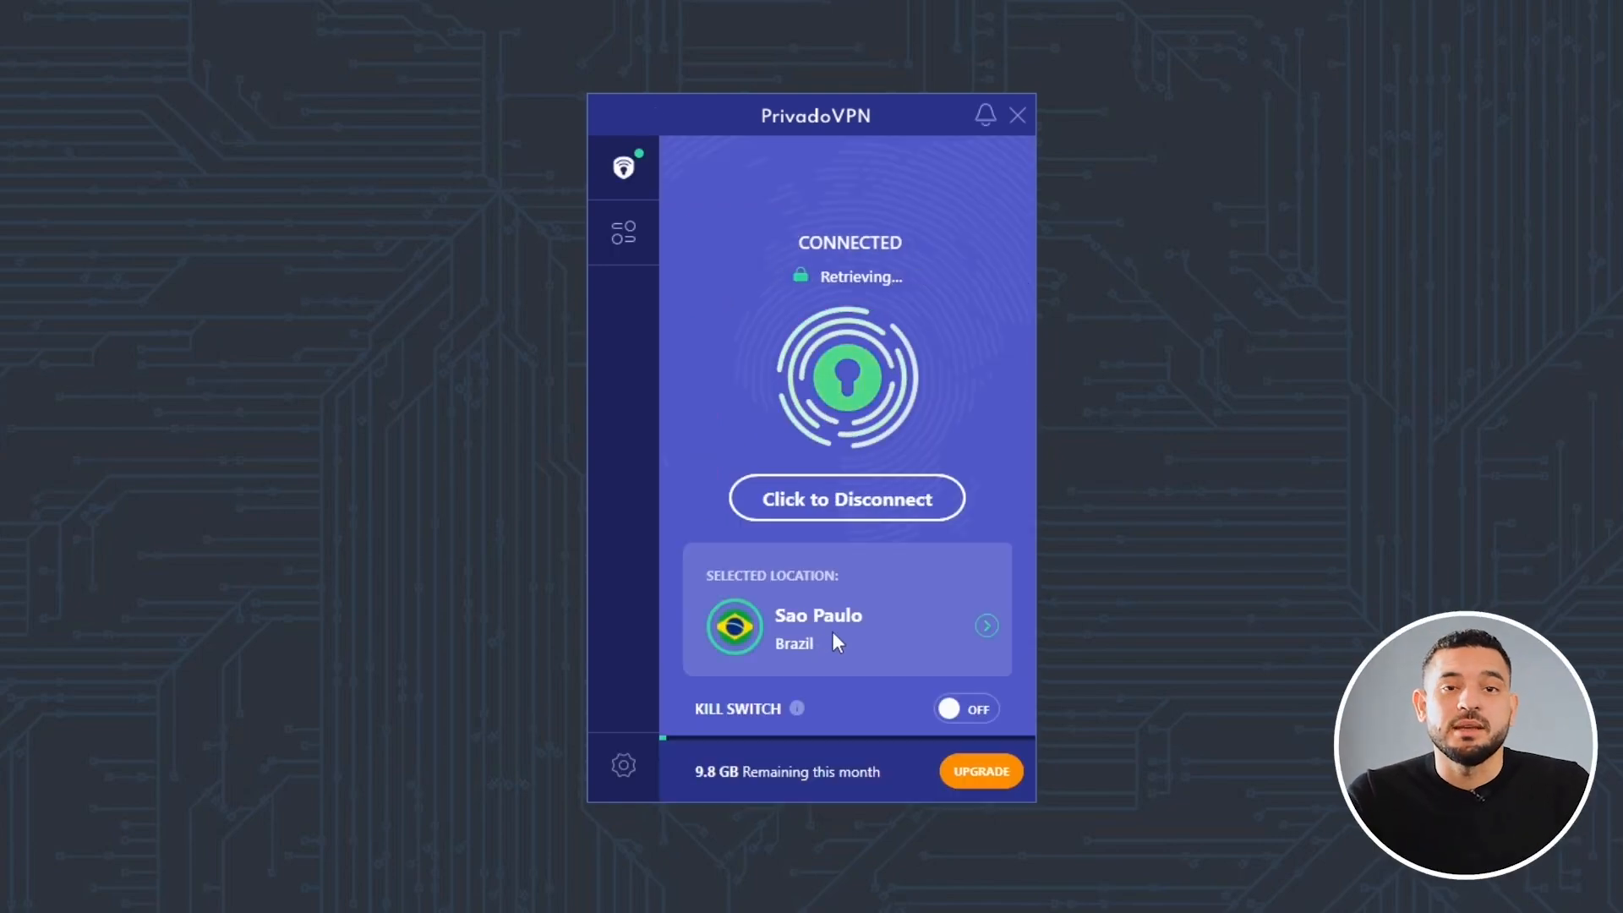